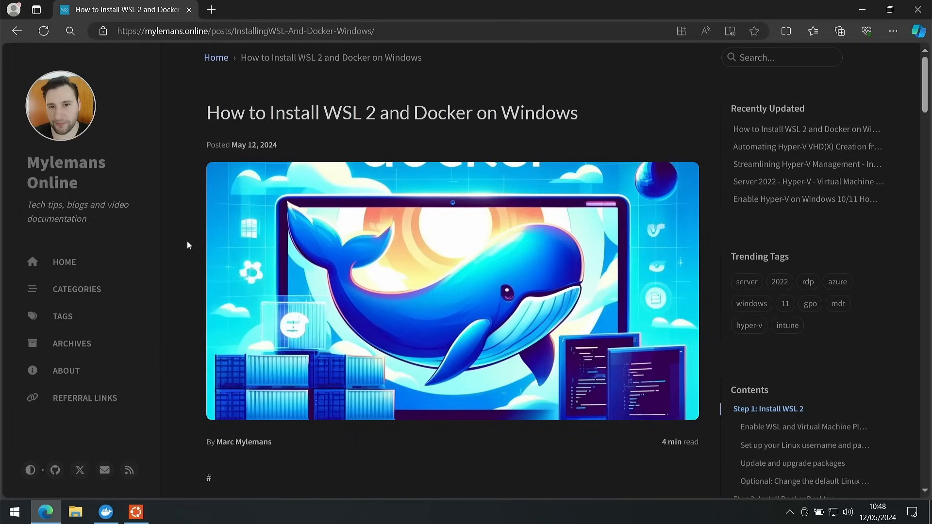
Scroll to Step 1 of the guide and copy the wsl --install command
{"action": "scroll", "scroll_direction": "down", "scroll_amount": 3}
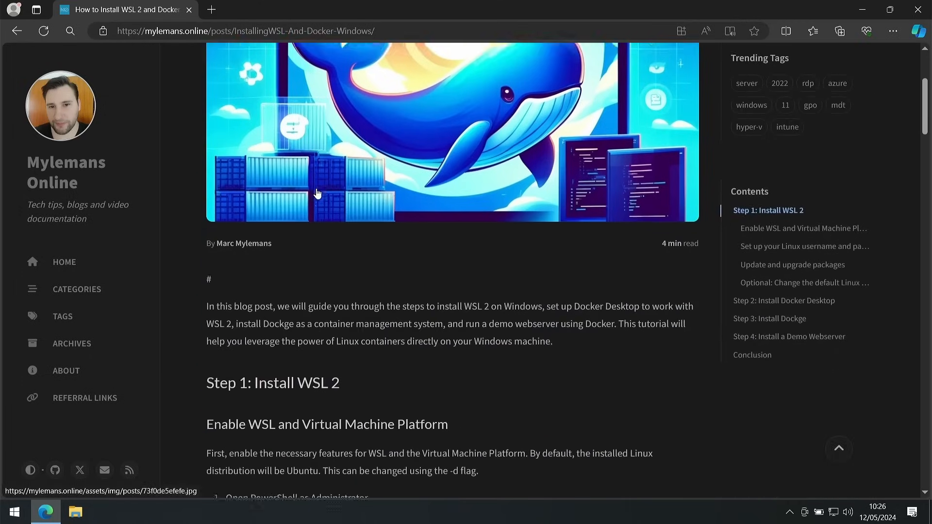
{"action": "scroll", "scroll_direction": "down", "scroll_amount": 3}
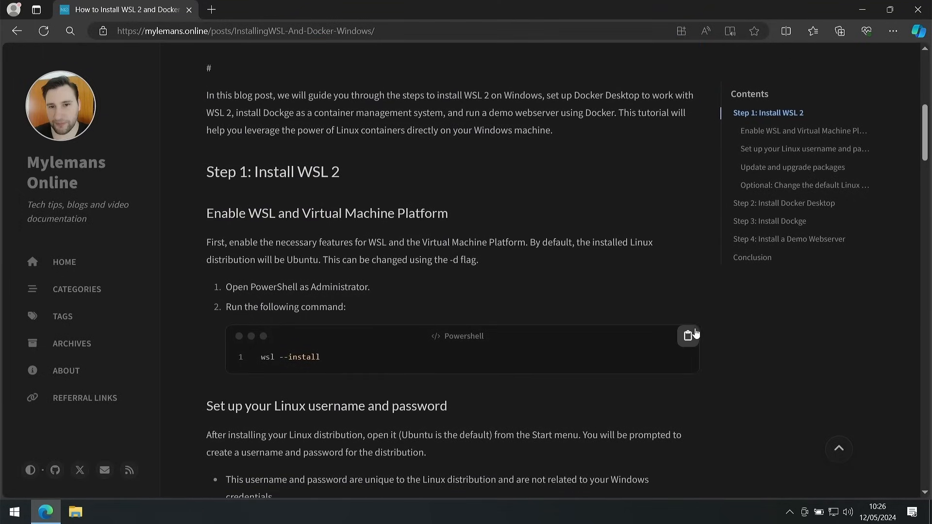
{"action": "left_click", "coordinate": [687, 336]}
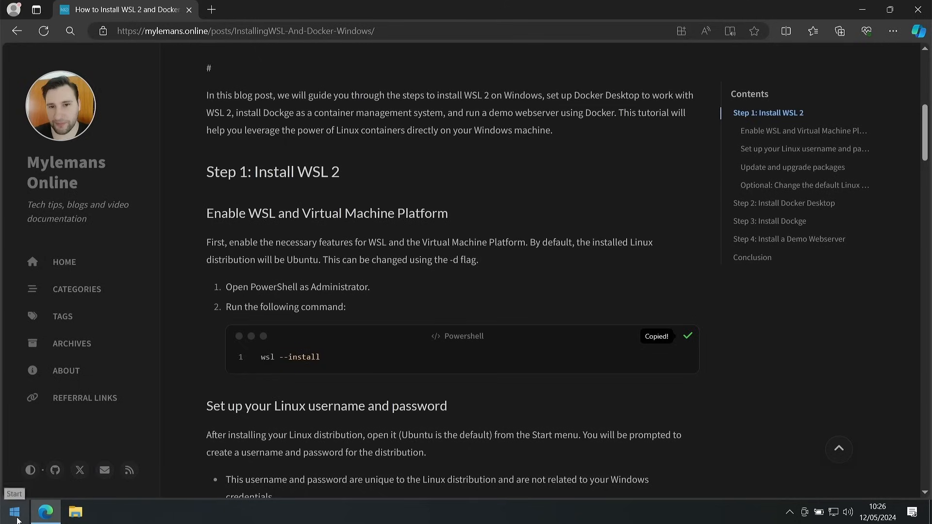
Launch Windows PowerShell (Admin), approve the UAC prompt, and enter wsl --install
{"action": "right_click", "coordinate": [13, 511]}
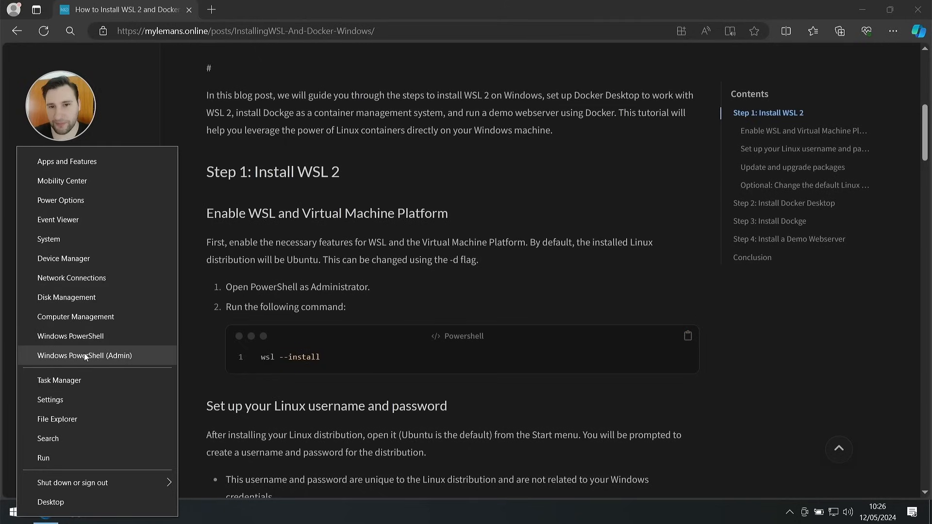
{"action": "left_click", "coordinate": [85, 355]}
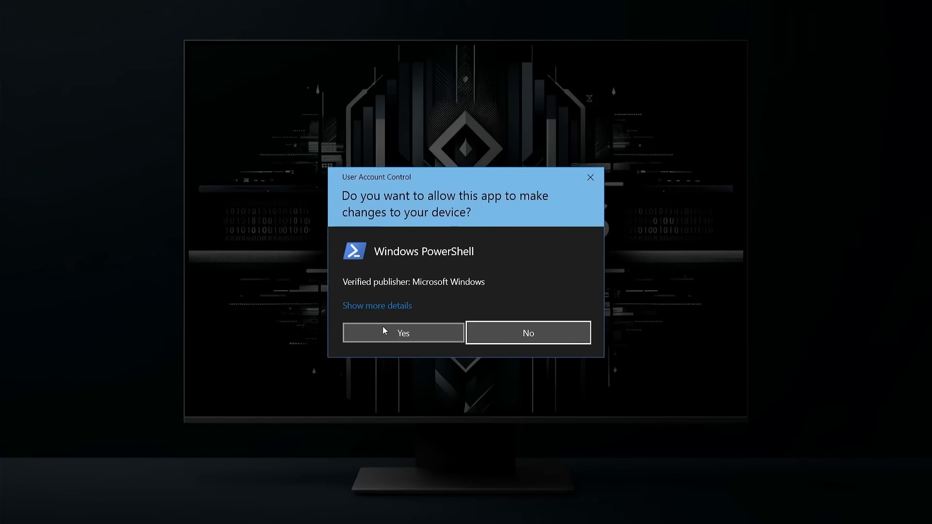
{"action": "left_click", "coordinate": [402, 333]}
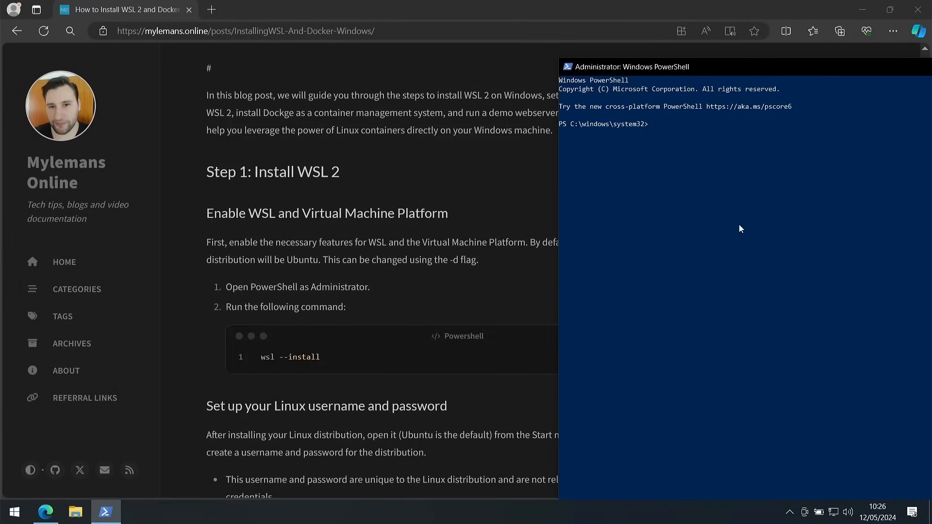
{"action": "type", "text": "wsl --install"}
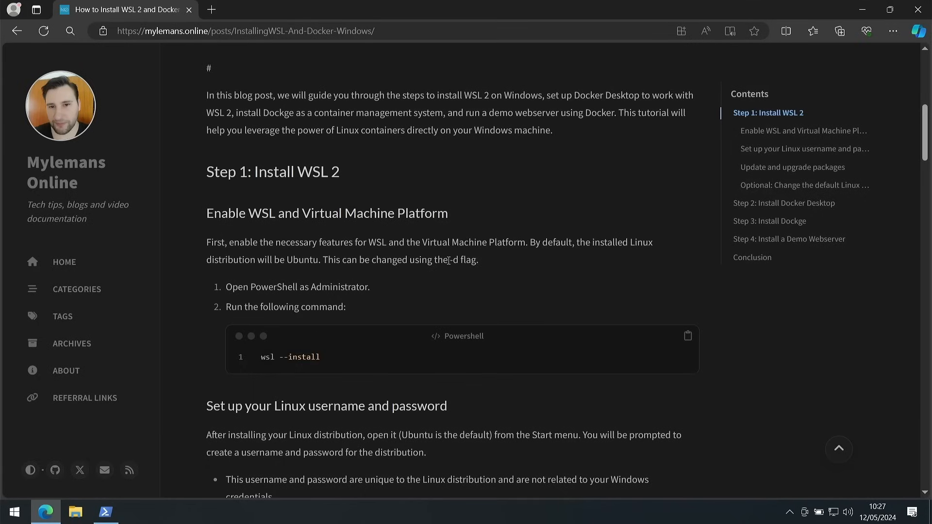
Highlight the -d flag, skim the username and update sections, then return to the install console
{"action": "double_click", "coordinate": [453, 260]}
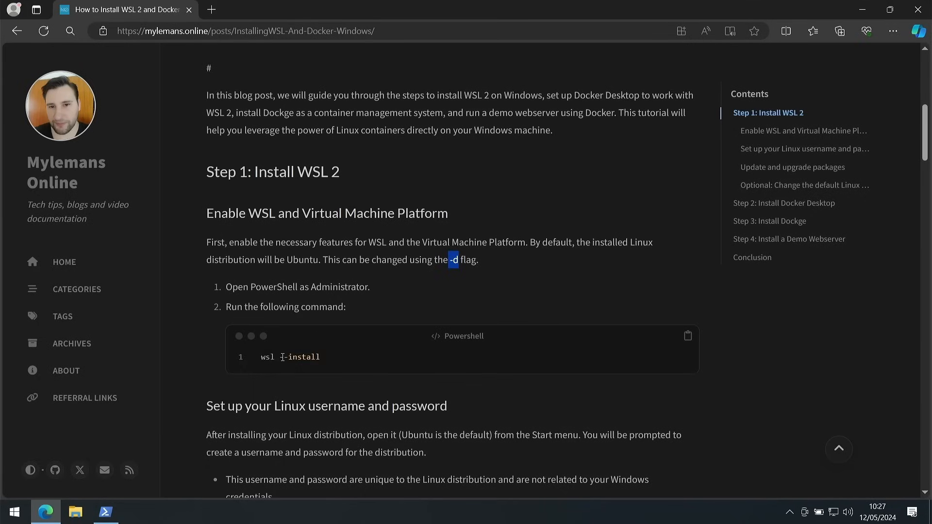
{"action": "scroll", "scroll_direction": "down", "scroll_amount": 3}
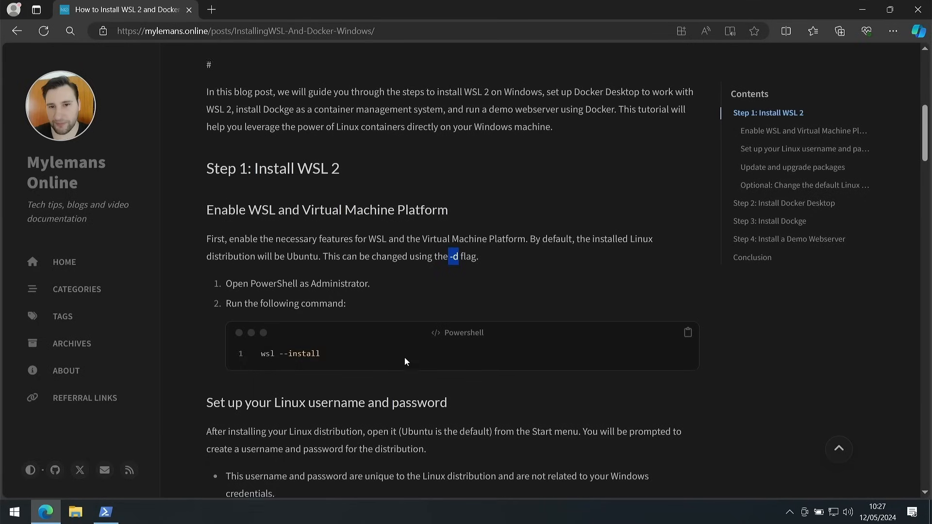
{"action": "scroll", "scroll_direction": "down", "scroll_amount": 3}
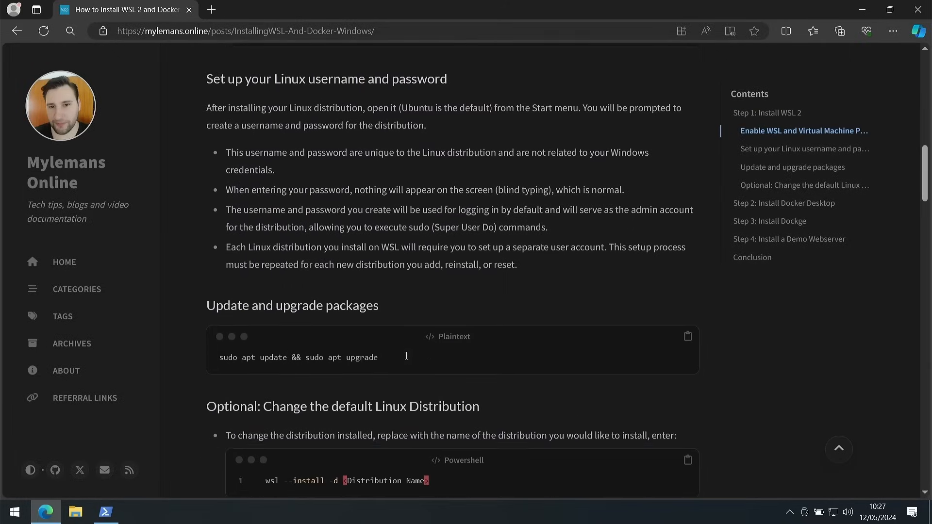
{"action": "scroll", "scroll_direction": "down", "scroll_amount": 3}
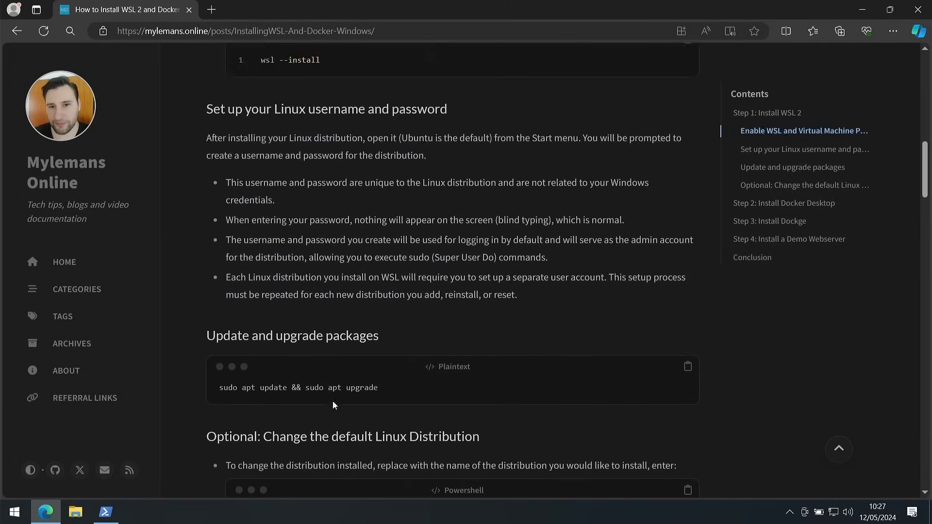
{"action": "left_click", "coordinate": [105, 511]}
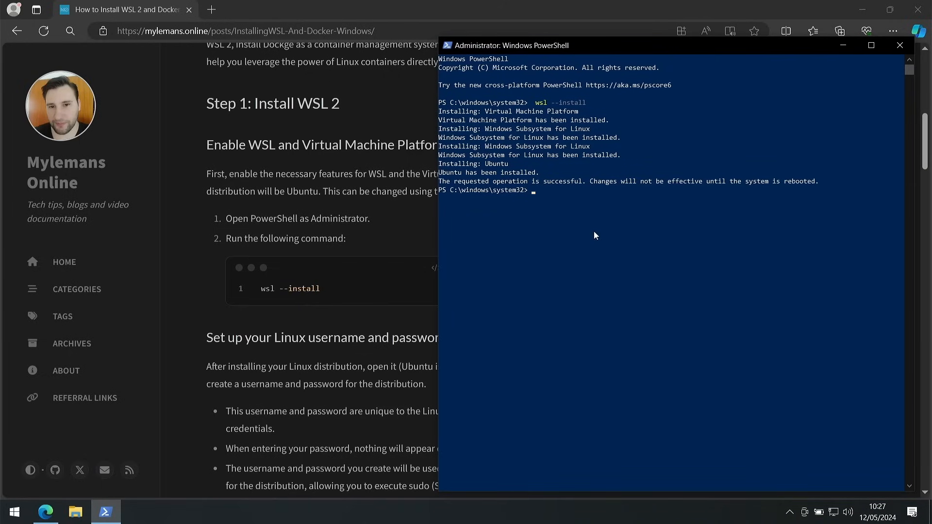
{"action": "mouse_move", "coordinate": [561, 296]}
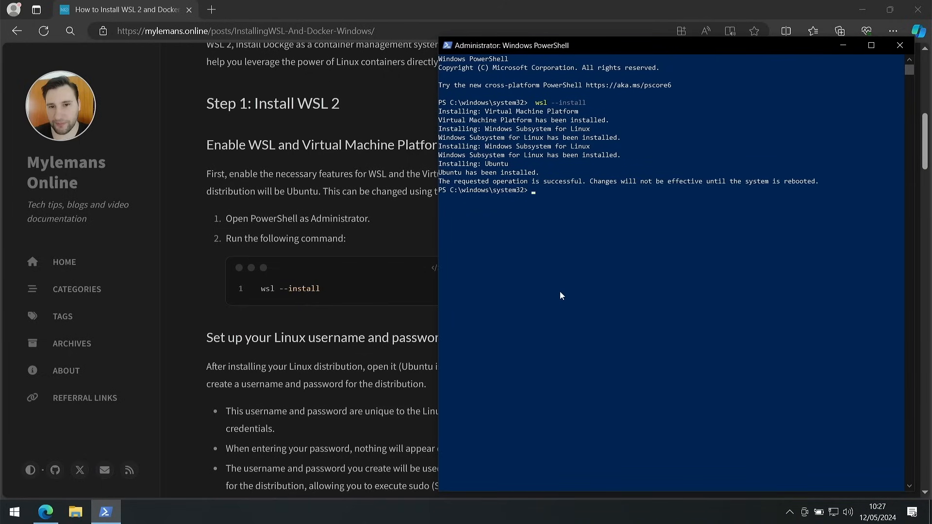
Highlight the reboot-required notice and restart the PC to finish installing WSL
{"action": "left_click_drag", "start_coordinate": [590, 181], "coordinate": [725, 181]}
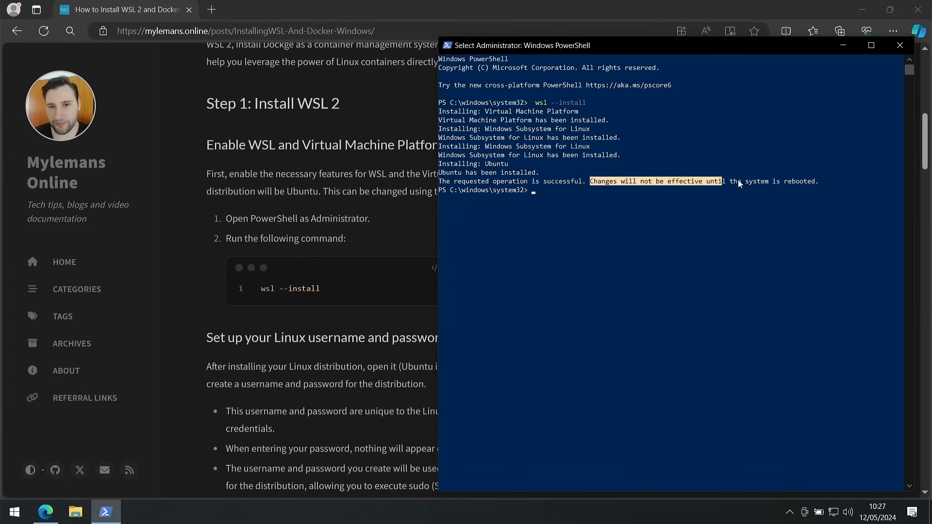
{"action": "left_click", "coordinate": [900, 45]}
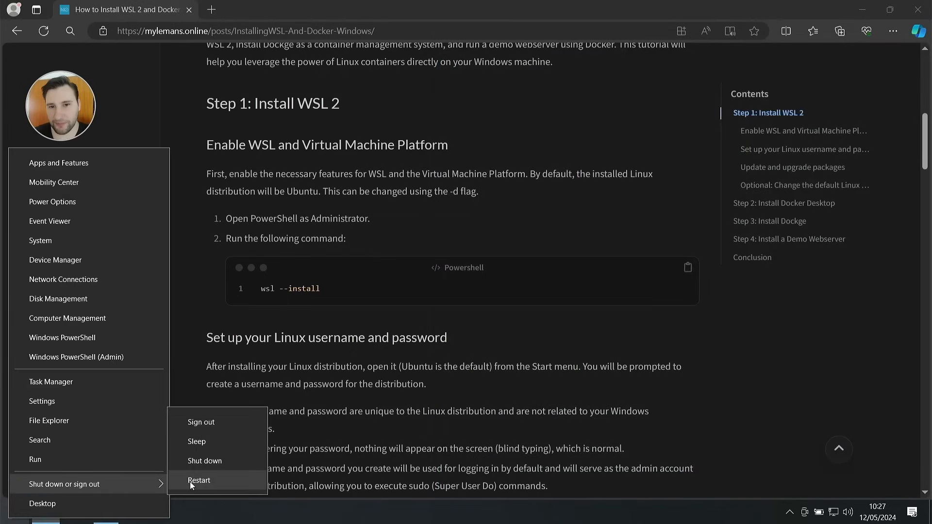
{"action": "left_click", "coordinate": [199, 480]}
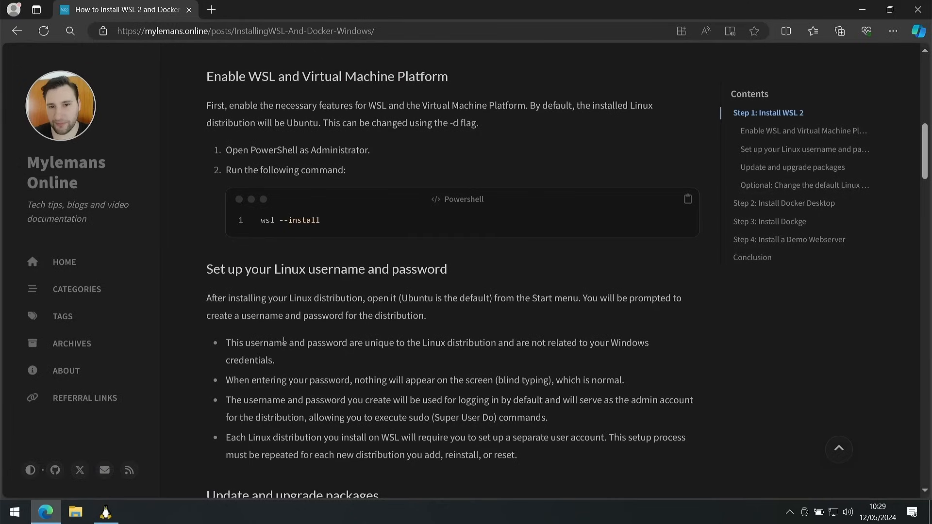
{"action": "mouse_move", "coordinate": [291, 365]}
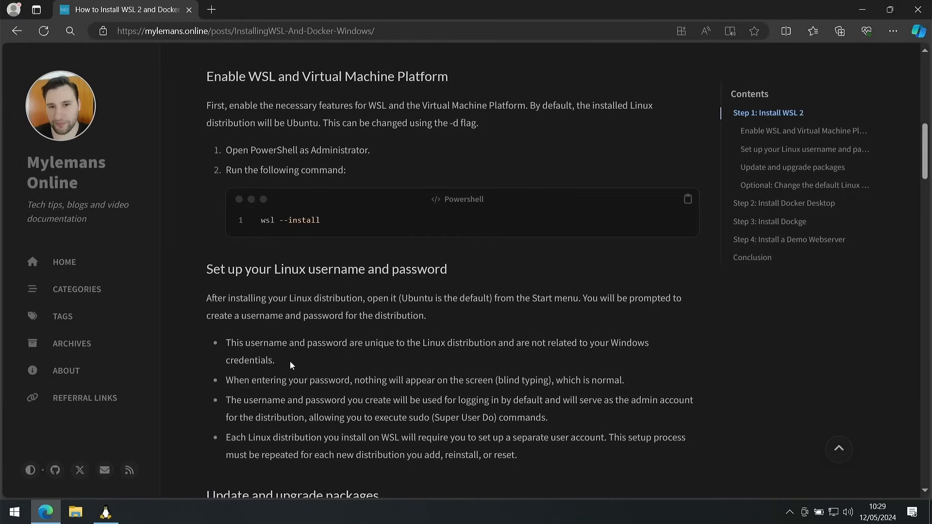
Bring up the Ubuntu first-run console and begin entering the UNIX username 'ma'
{"action": "left_click", "coordinate": [104, 511]}
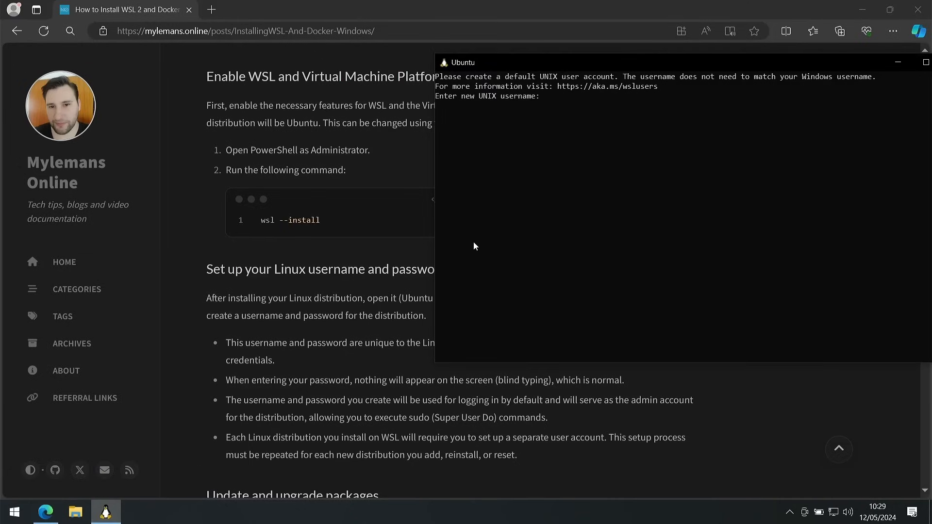
{"action": "left_click", "coordinate": [13, 511]}
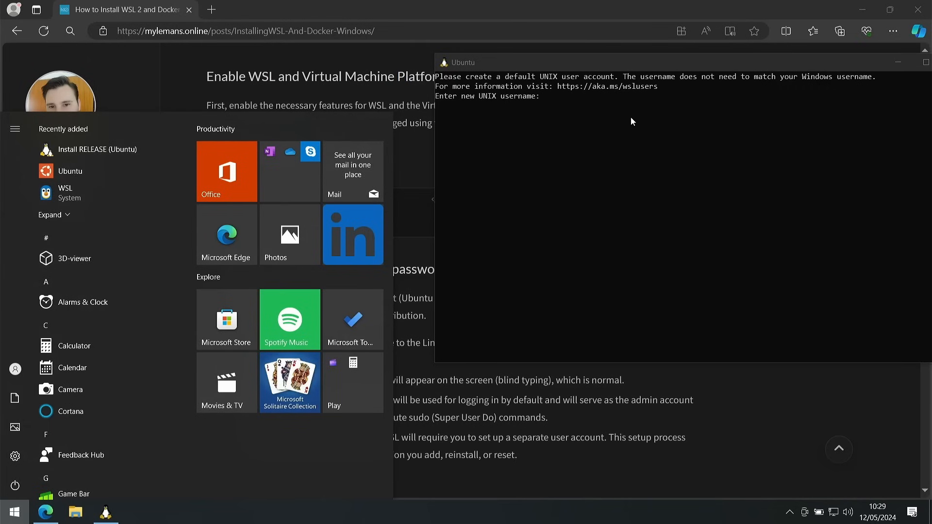
{"action": "type", "text": "marc"}
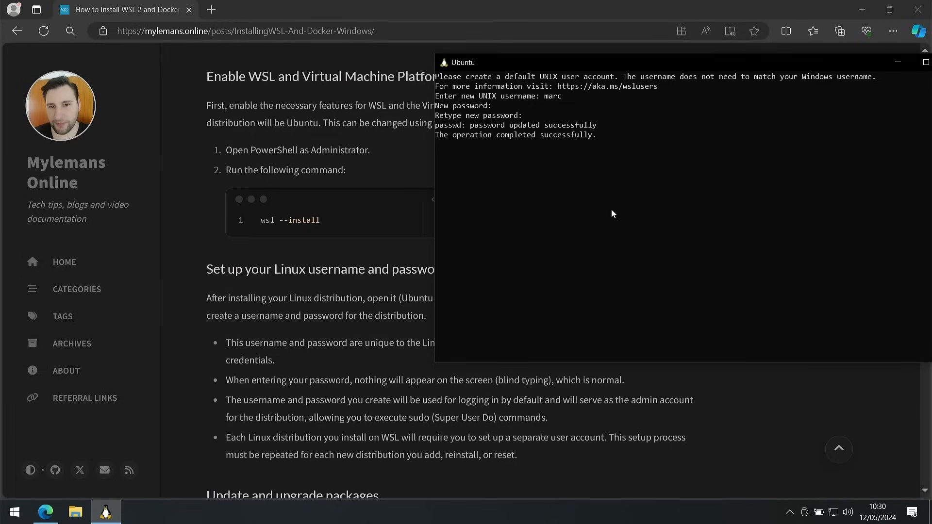
{"action": "mouse_move", "coordinate": [623, 228]}
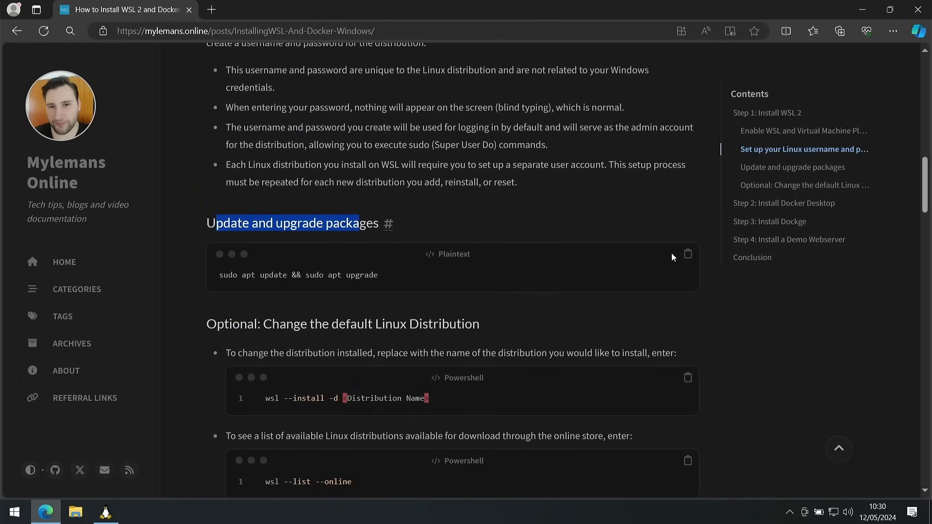
Copy the sudo apt update && sudo apt upgrade command, then scroll to the distribution section
{"action": "left_click", "coordinate": [688, 254]}
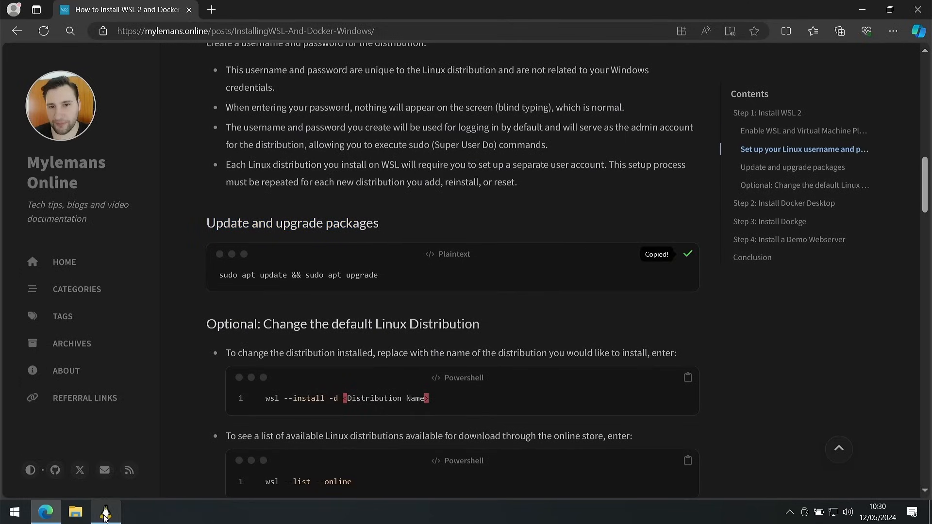
{"action": "left_click", "coordinate": [106, 511]}
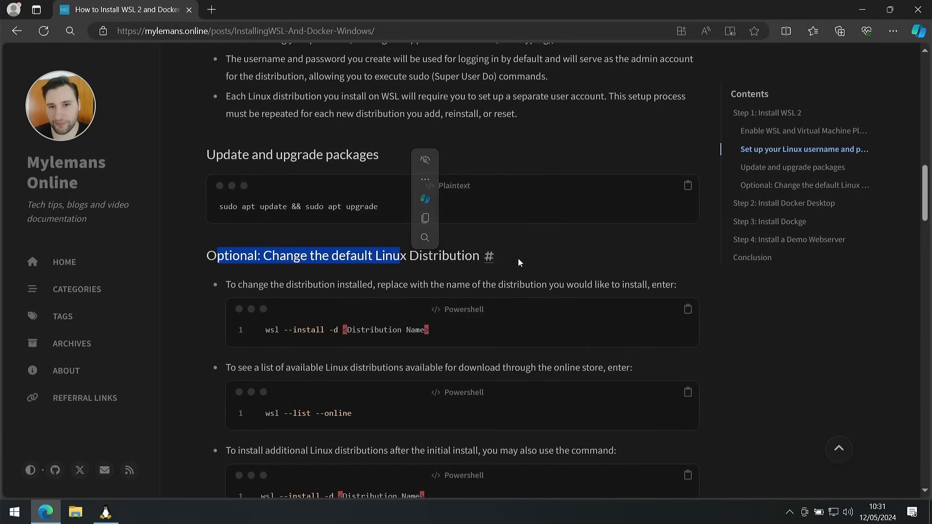
{"action": "scroll", "scroll_direction": "down", "scroll_amount": 3}
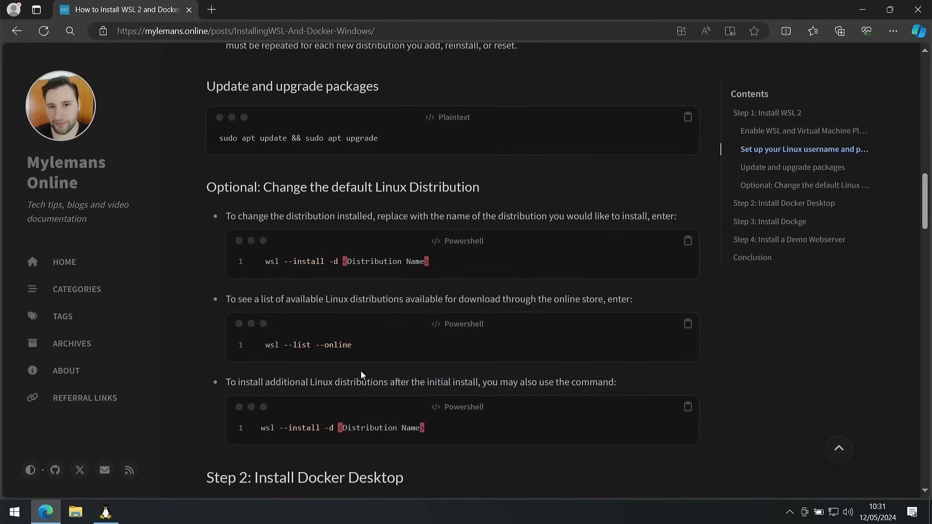
{"action": "left_click", "coordinate": [687, 323]}
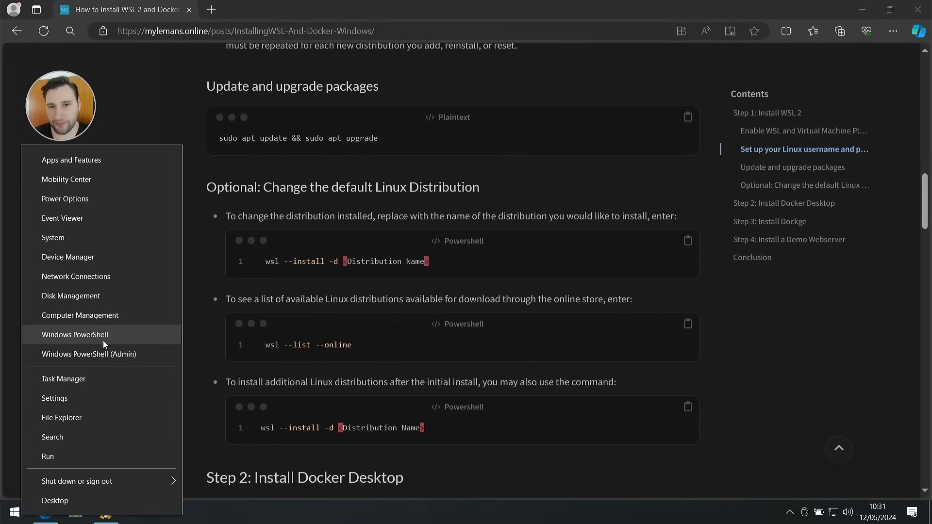
List online WSL distributions in an elevated PowerShell, select one name, then close PowerShell
{"action": "left_click", "coordinate": [88, 354]}
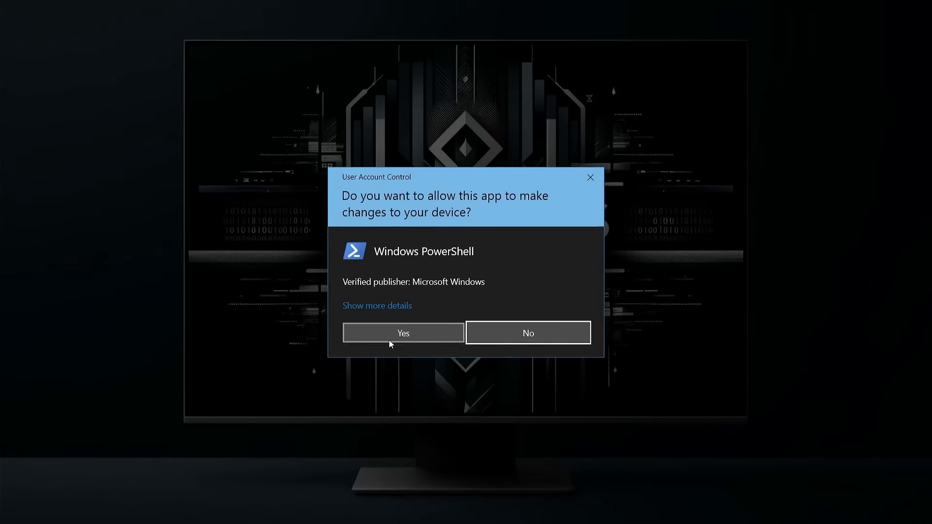
{"action": "left_click", "coordinate": [403, 333]}
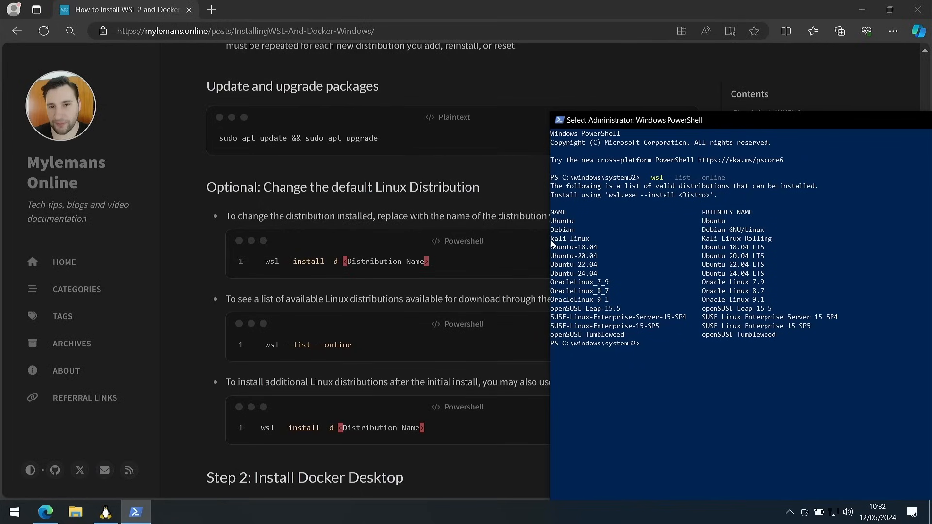
{"action": "double_click", "coordinate": [562, 230]}
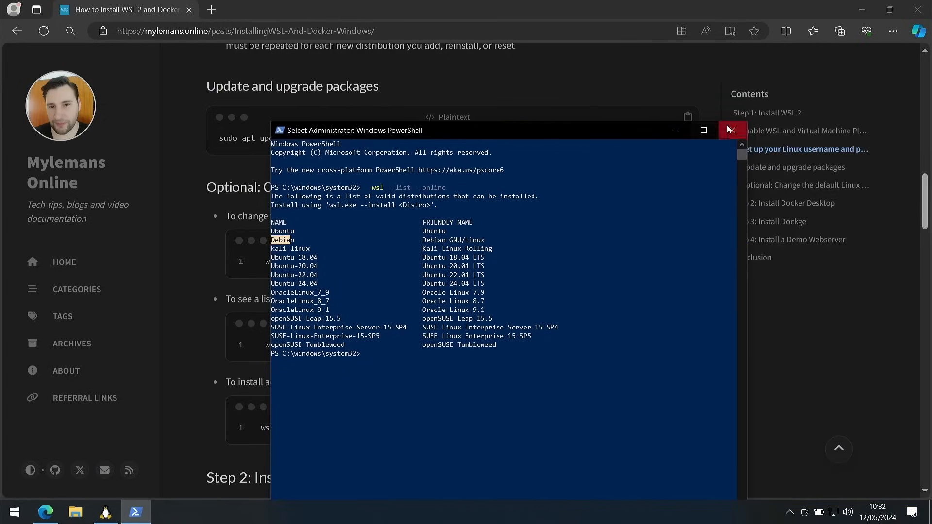
{"action": "left_click", "coordinate": [730, 130]}
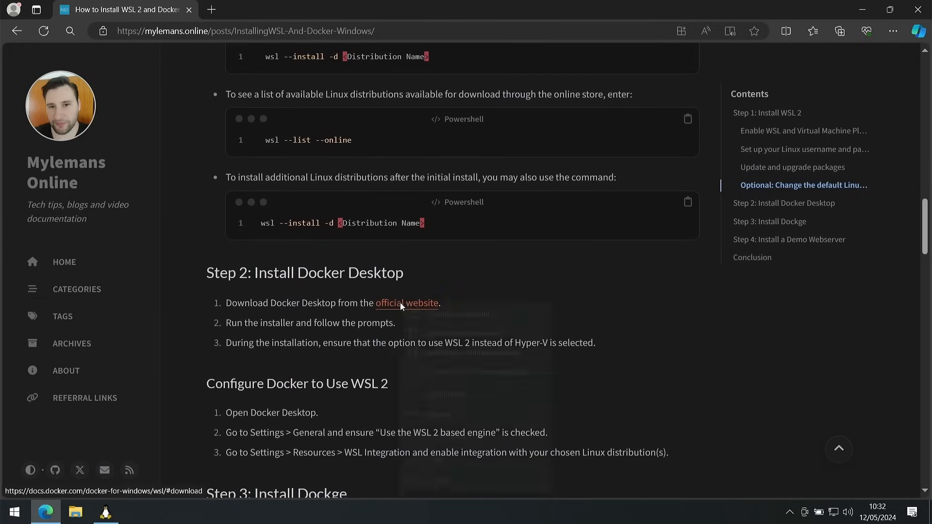
Follow the guide's 'official website' link and scroll Docker Docs to 'Turn on Docker Desktop WSL 2'
{"action": "left_click", "coordinate": [407, 302]}
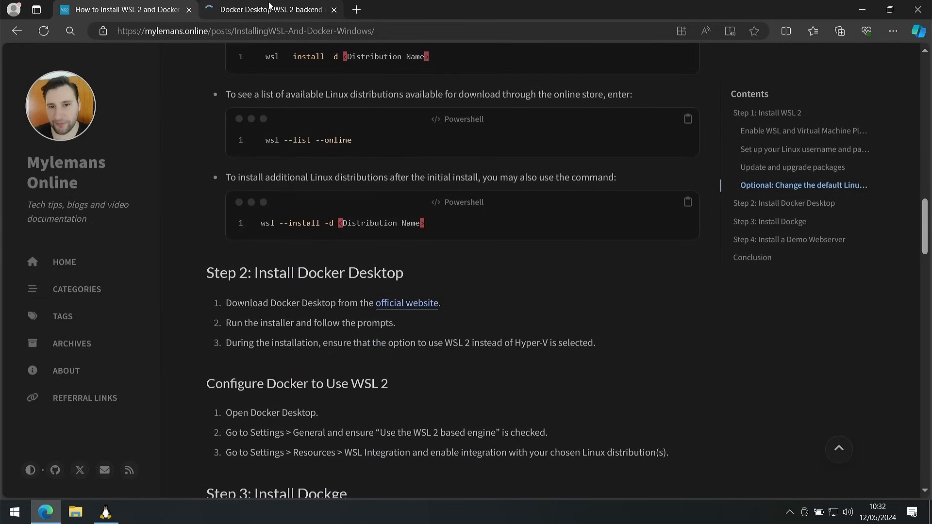
{"action": "left_click", "coordinate": [269, 10]}
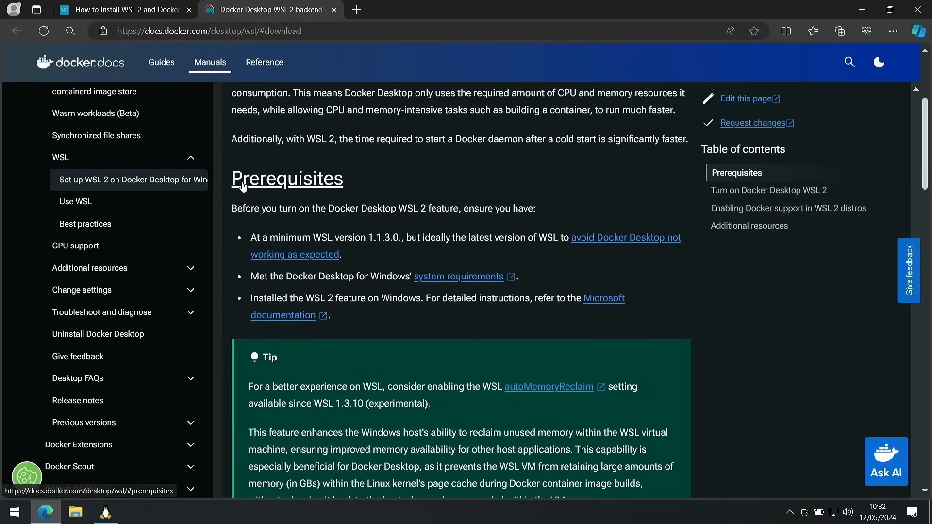
{"action": "mouse_move", "coordinate": [265, 207]}
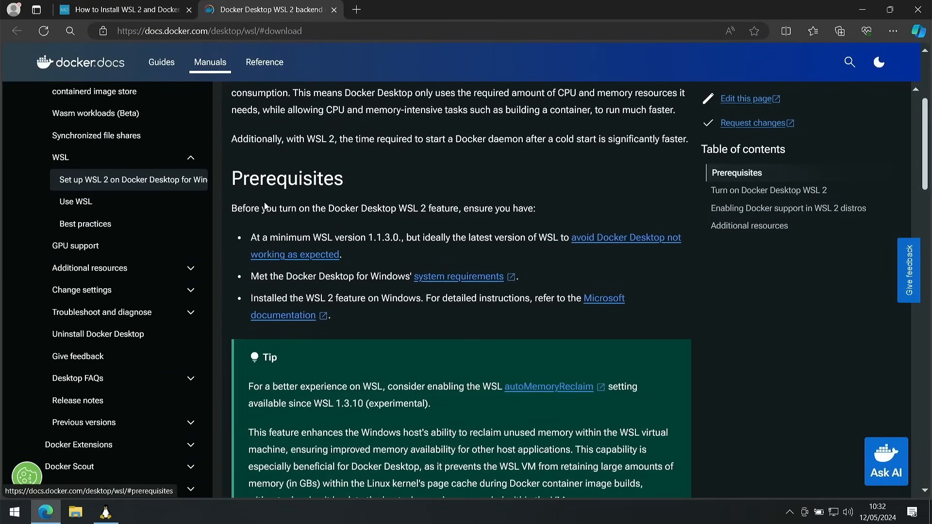
{"action": "left_click_drag", "start_coordinate": [297, 209], "coordinate": [426, 208]}
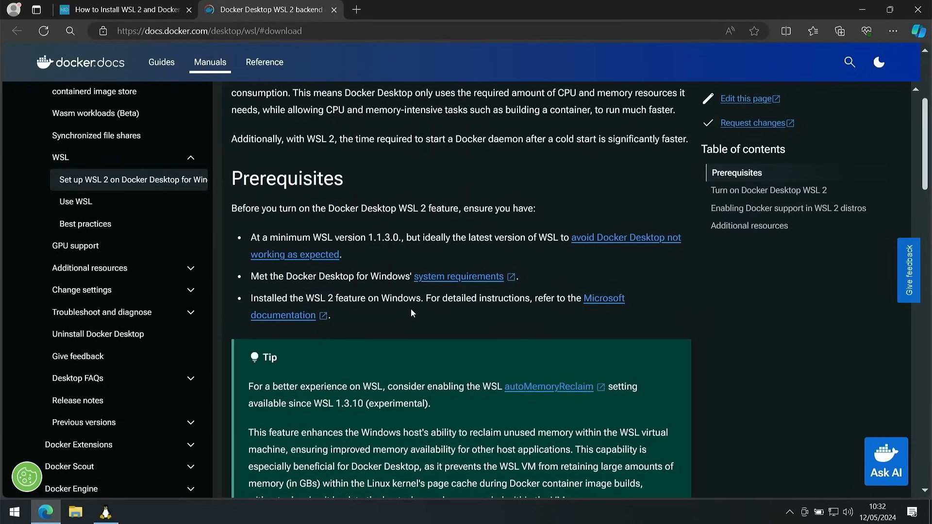
{"action": "scroll", "scroll_direction": "down", "scroll_amount": 3}
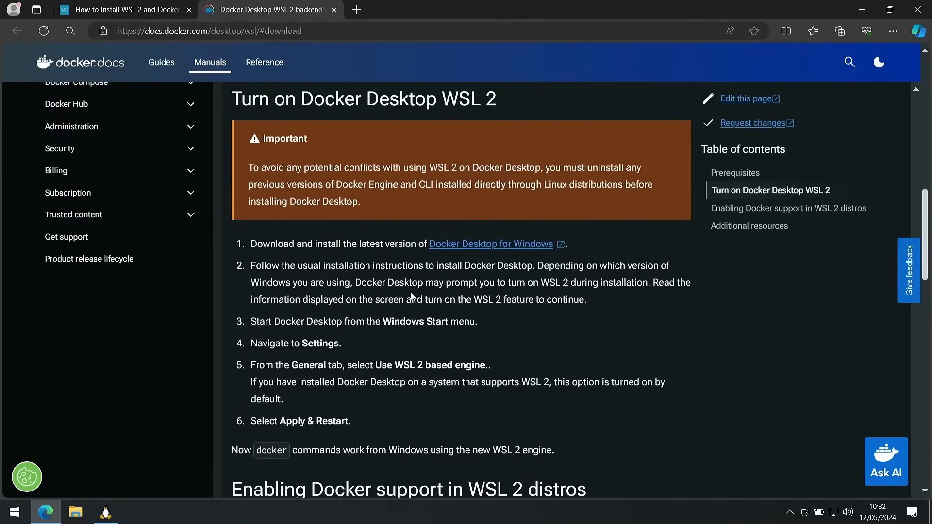
{"action": "scroll", "scroll_direction": "down", "scroll_amount": 3}
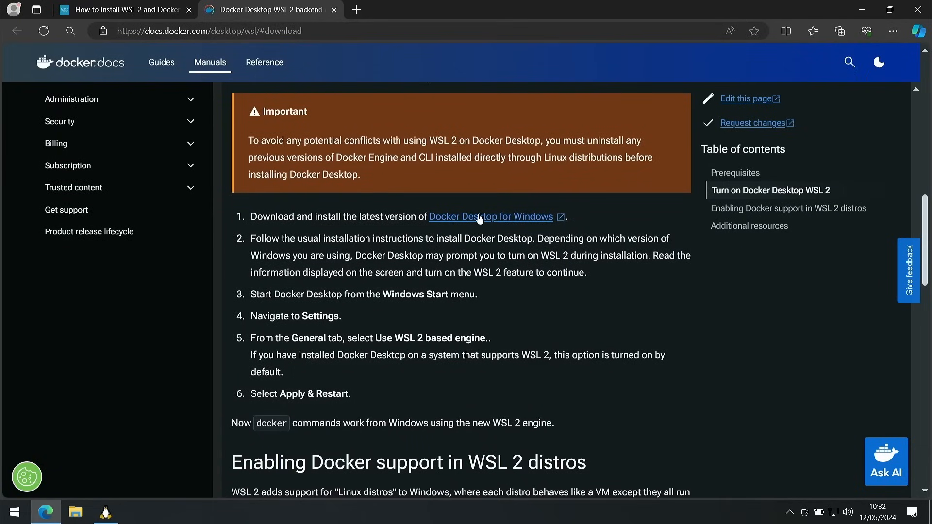
Download Docker Desktop Installer.exe from the 'Docker Desktop for Windows' link
{"action": "left_click", "coordinate": [490, 216]}
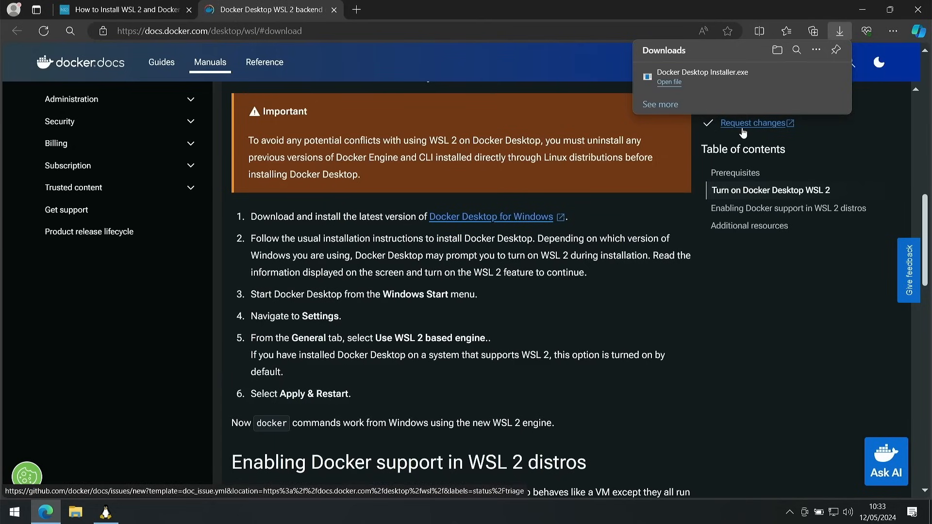
{"action": "mouse_move", "coordinate": [613, 275]}
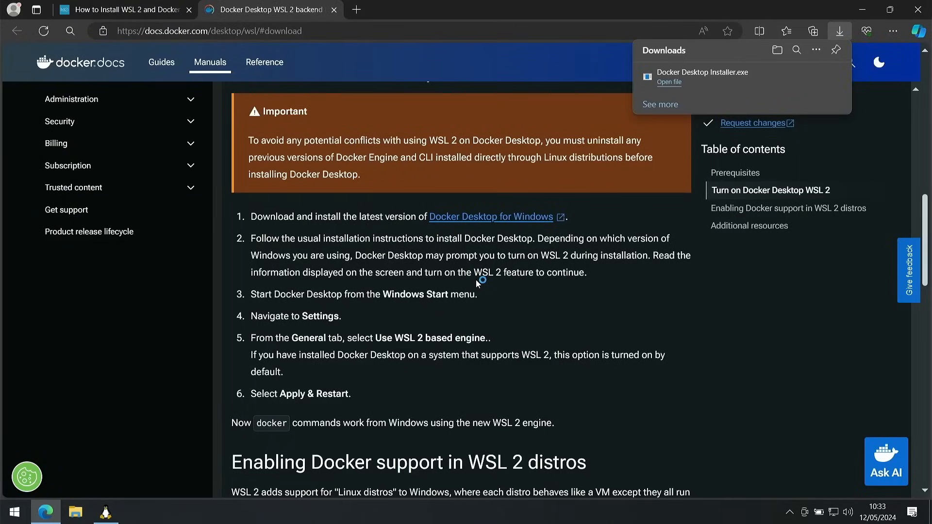
{"action": "mouse_move", "coordinate": [582, 322]}
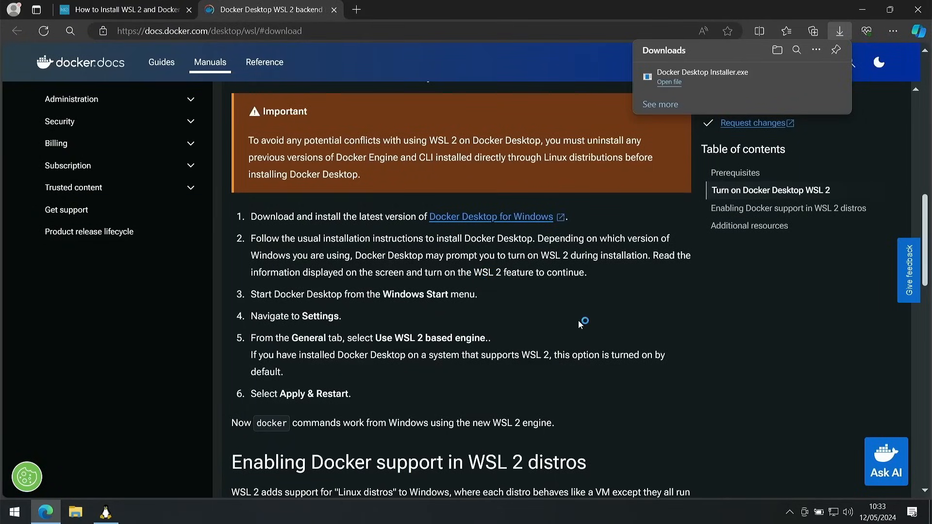
Run the downloaded installer and confirm the 'Use WSL 2' and desktop shortcut options
{"action": "left_click", "coordinate": [667, 82]}
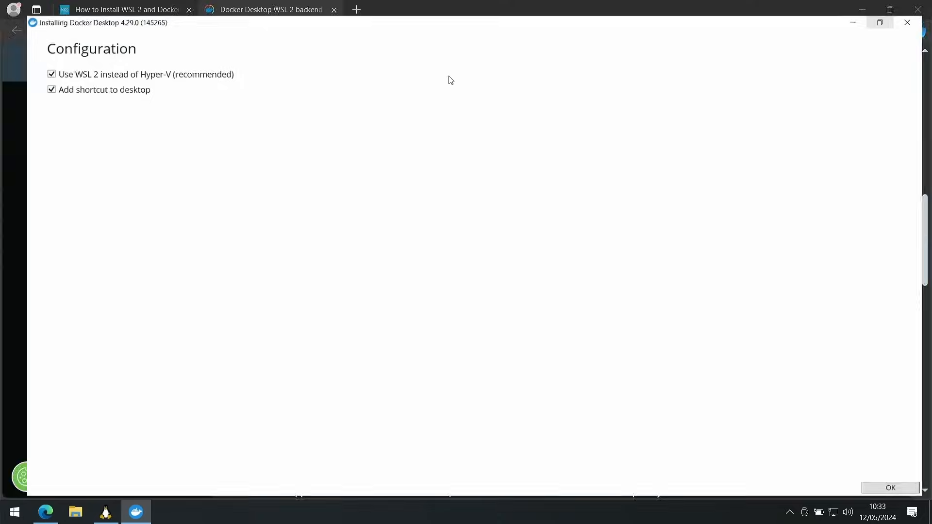
{"action": "left_click", "coordinate": [890, 487]}
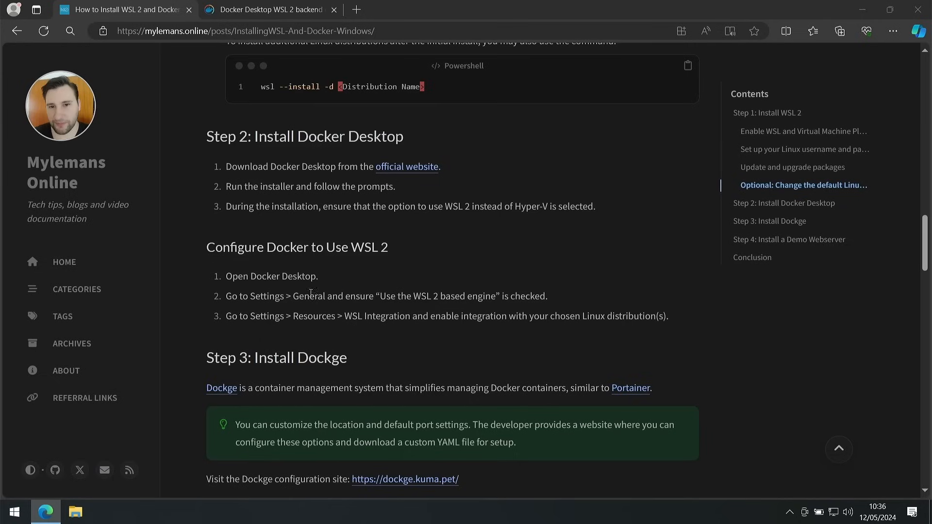
Switch back to the blog guide and read its 'Configure Docker to Use WSL 2' section
{"action": "left_click", "coordinate": [13, 511]}
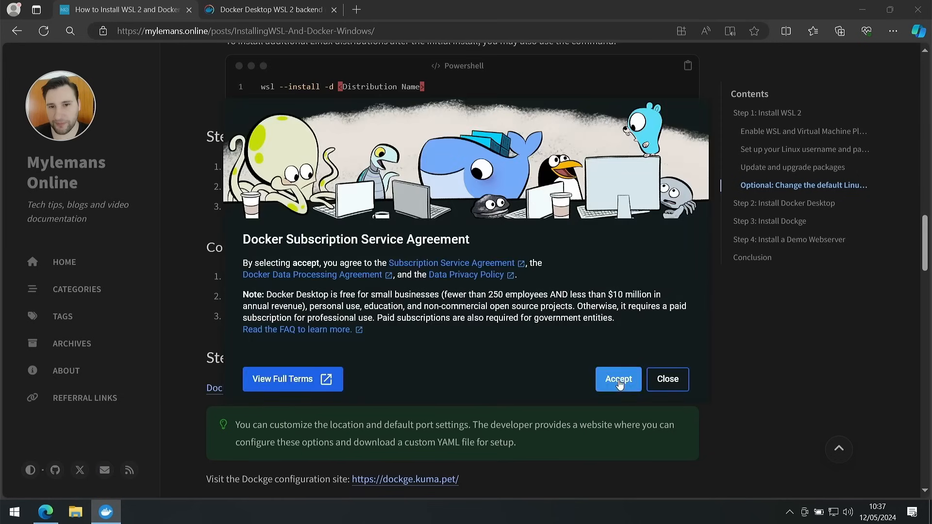
Accept the Docker agreement, continue without signing in, and skip the welcome survey
{"action": "left_click", "coordinate": [617, 379]}
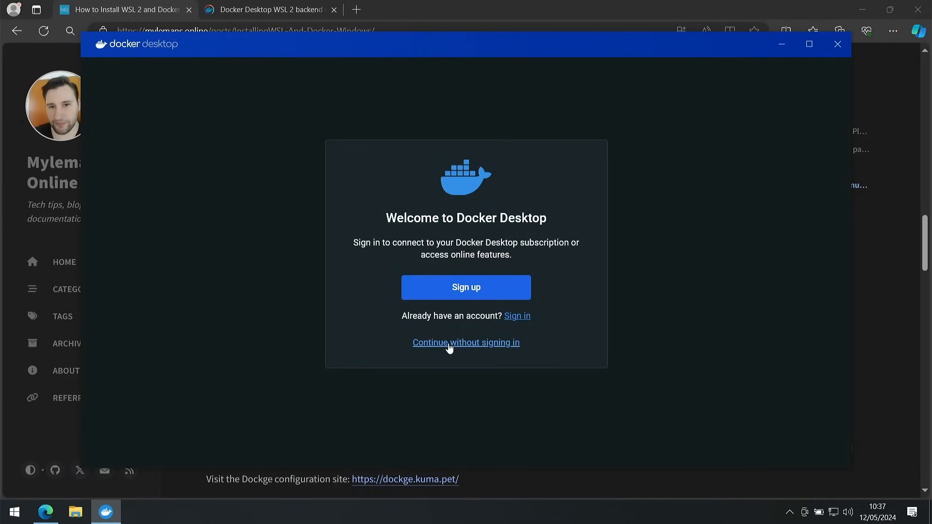
{"action": "left_click", "coordinate": [465, 342]}
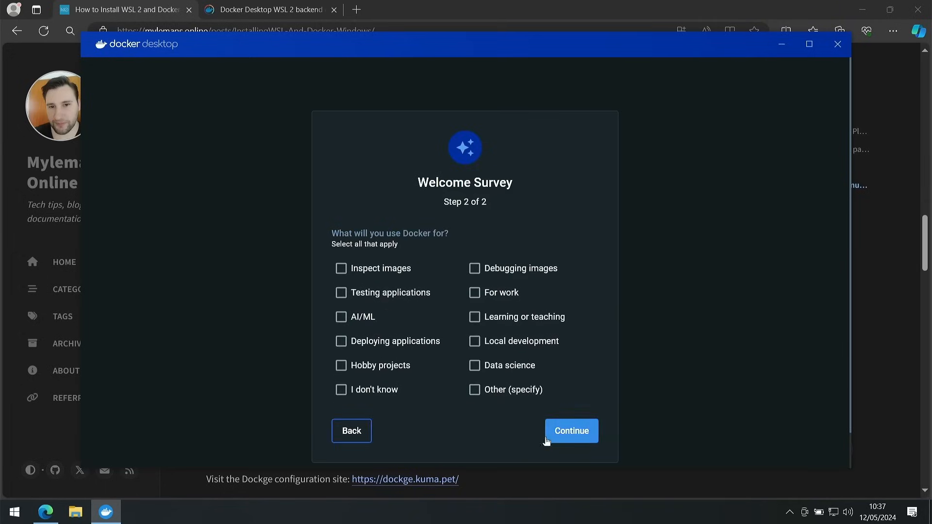
{"action": "left_click", "coordinate": [350, 430]}
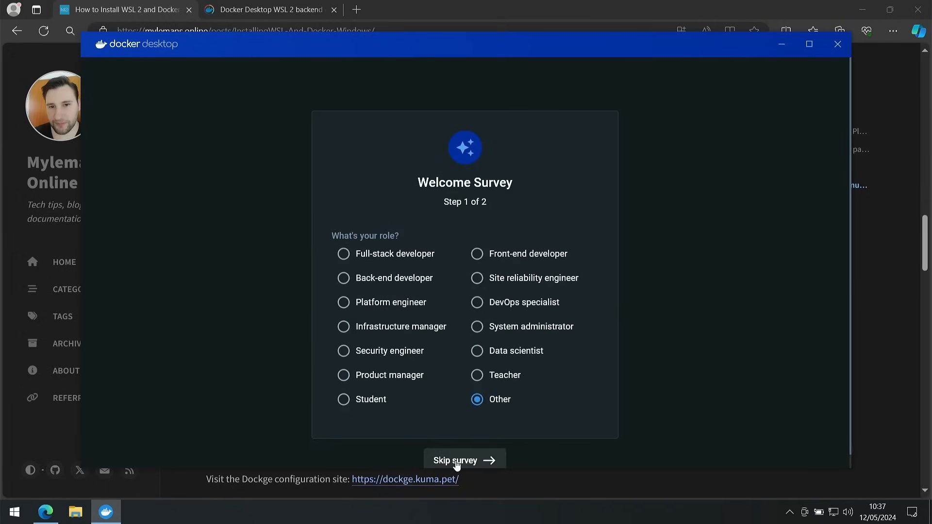
{"action": "left_click", "coordinate": [463, 460]}
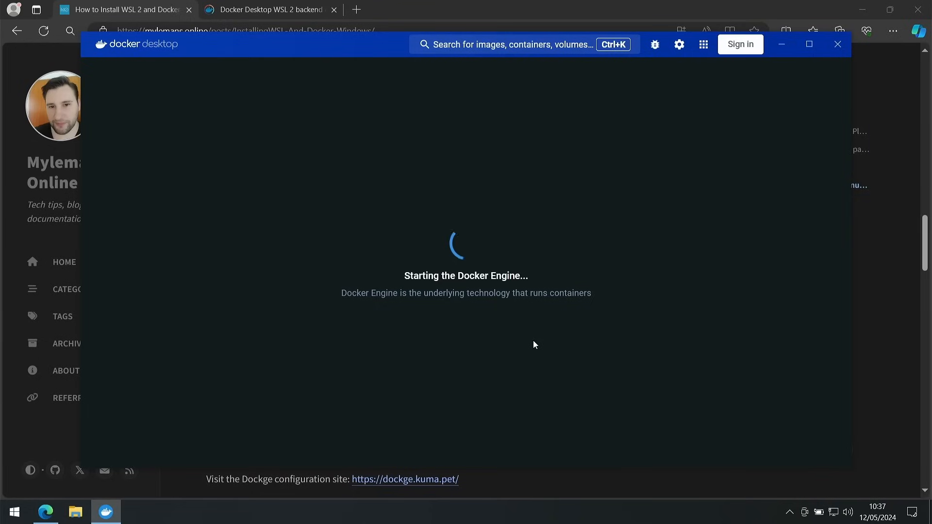
{"action": "mouse_move", "coordinate": [626, 254]}
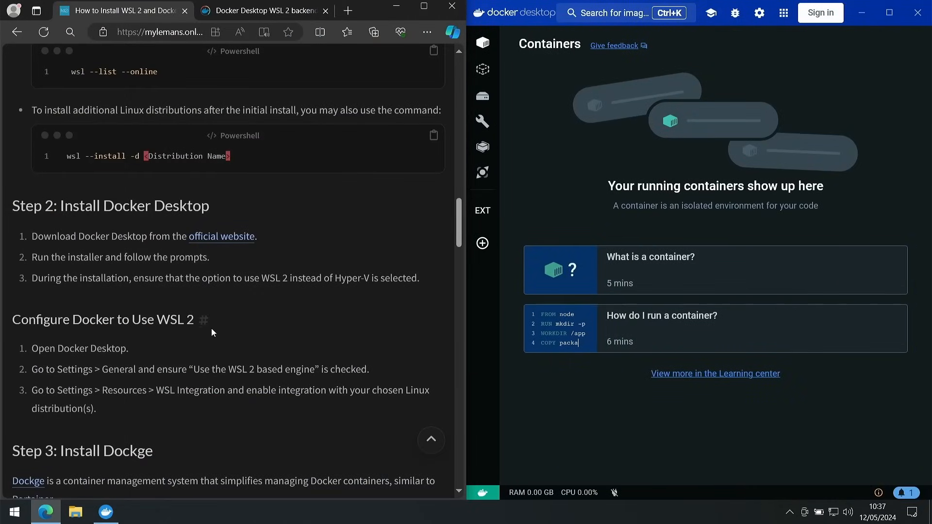
{"action": "mouse_move", "coordinate": [759, 13]}
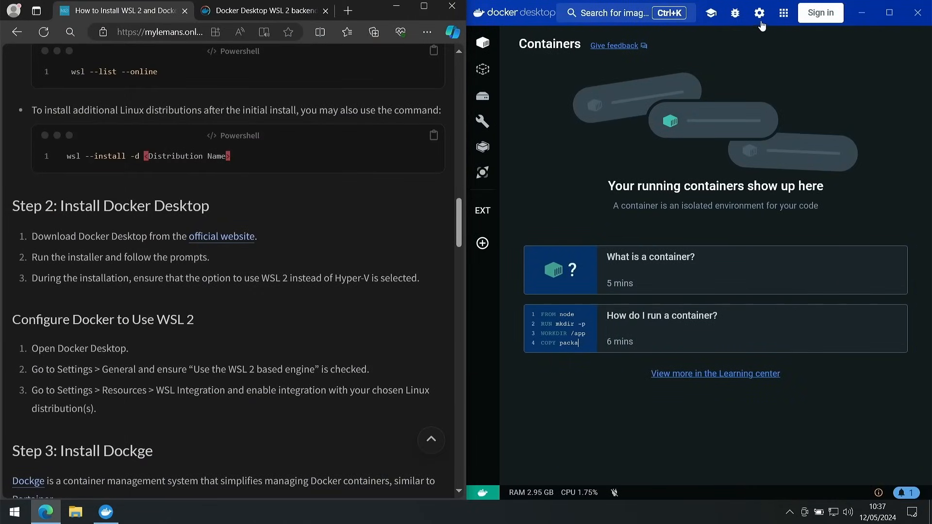
Open Docker Desktop Settings to confirm 'Use the WSL 2 based engine' is ticked
{"action": "left_click", "coordinate": [759, 13]}
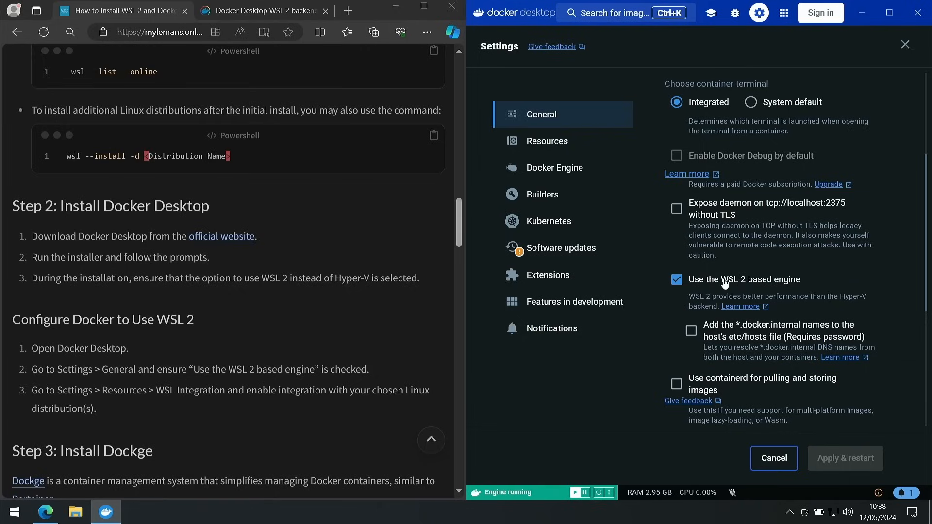
{"action": "mouse_move", "coordinate": [773, 283]}
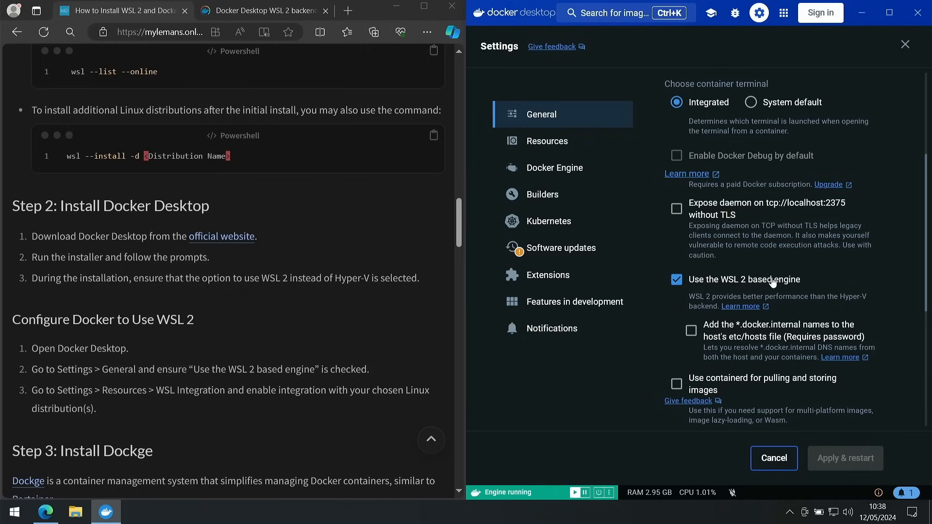
{"action": "mouse_move", "coordinate": [760, 335]}
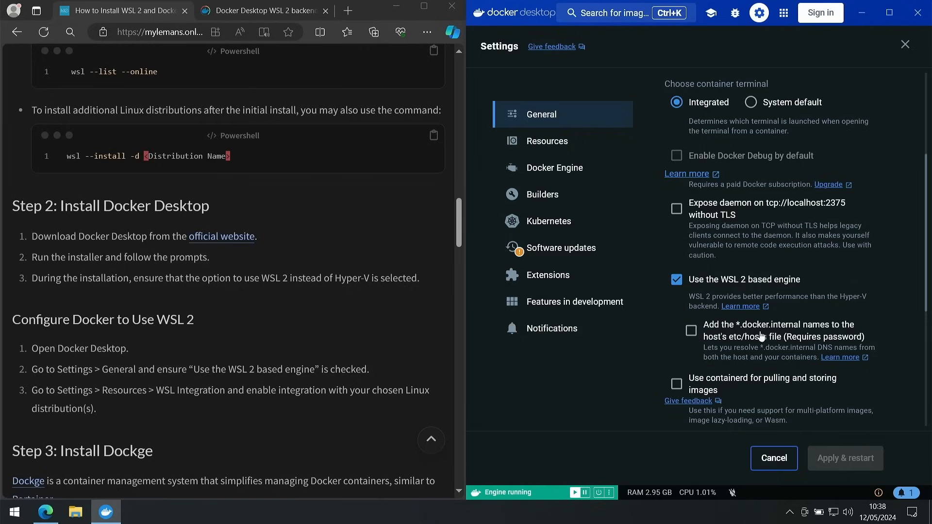
{"action": "mouse_move", "coordinate": [768, 349]}
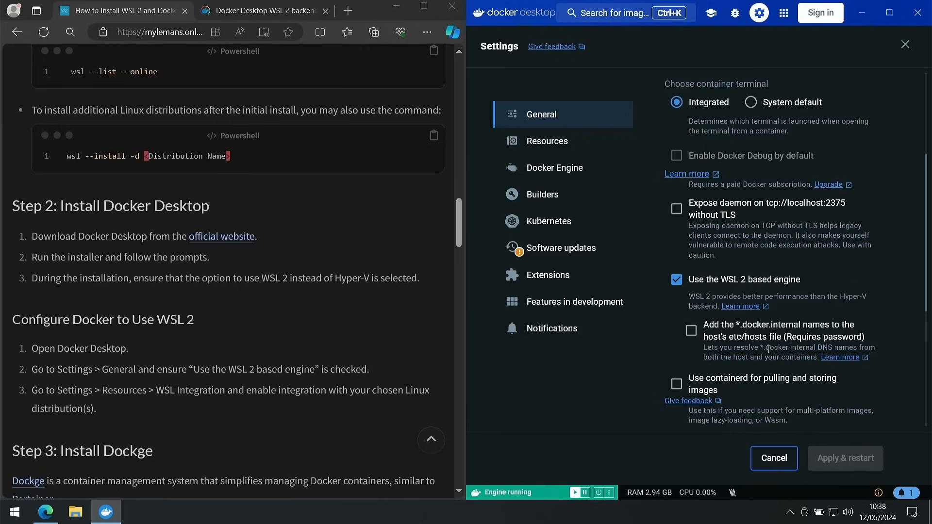
{"action": "mouse_move", "coordinate": [724, 333]}
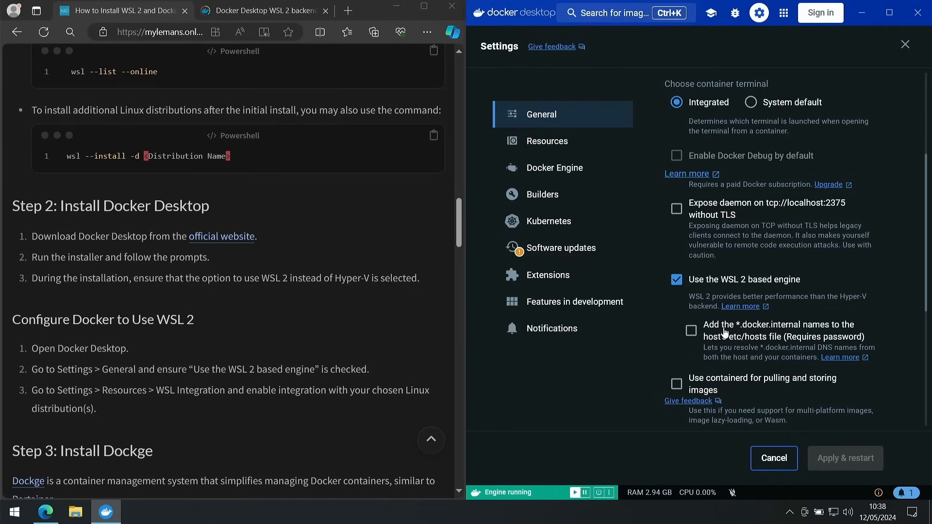
{"action": "mouse_move", "coordinate": [225, 420]}
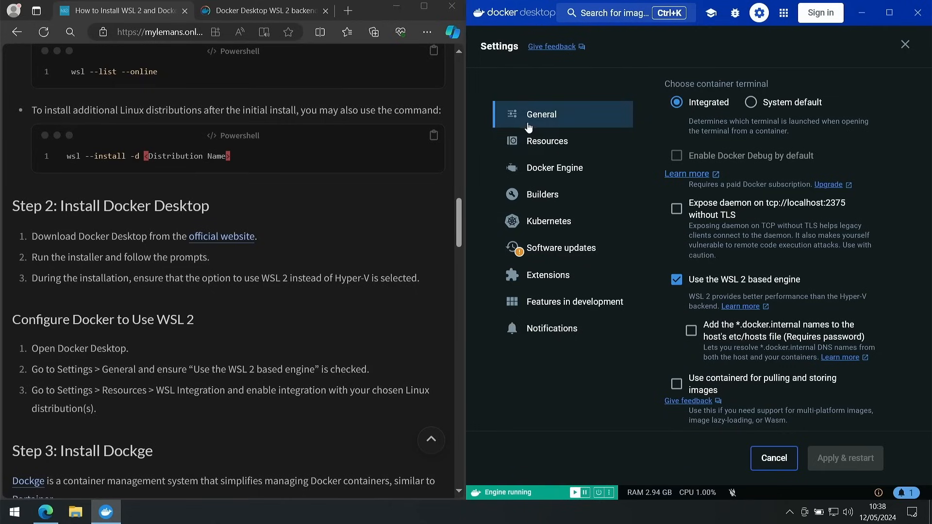
{"action": "left_click", "coordinate": [546, 141]}
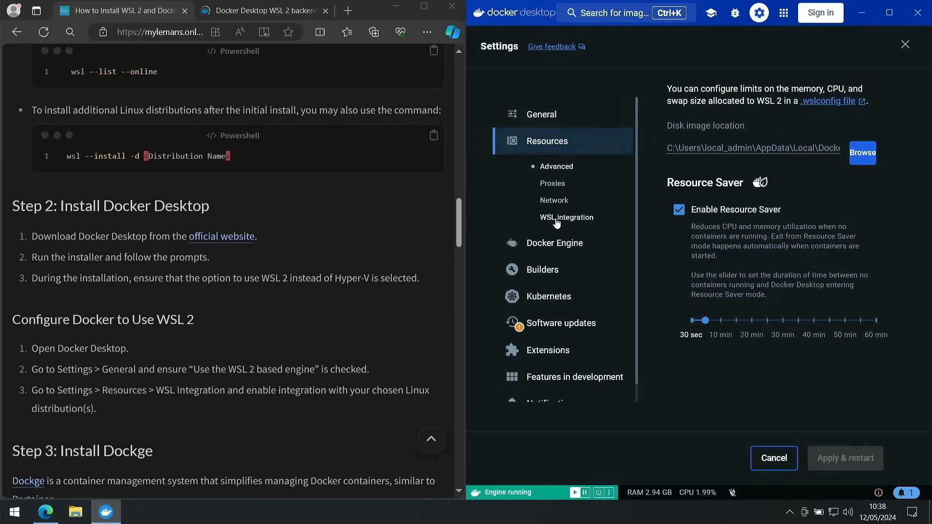
{"action": "left_click", "coordinate": [566, 217]}
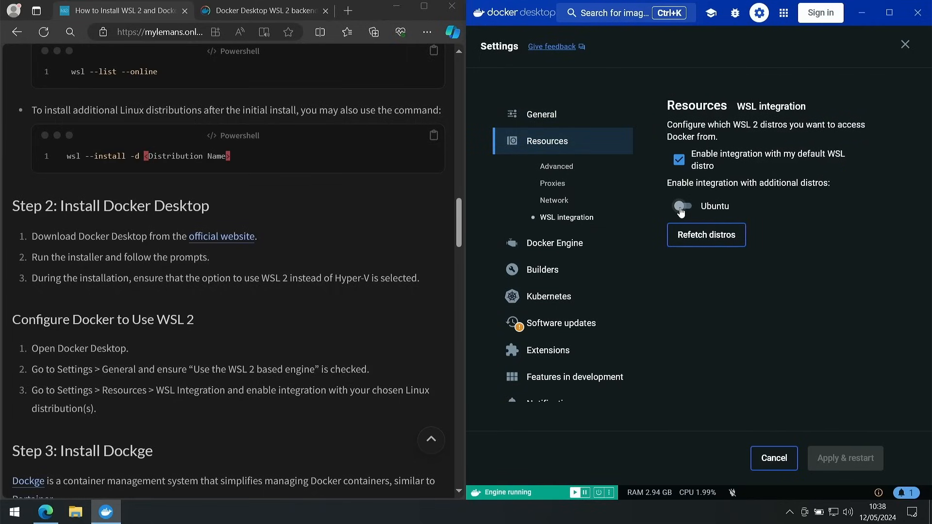
{"action": "left_click", "coordinate": [680, 207]}
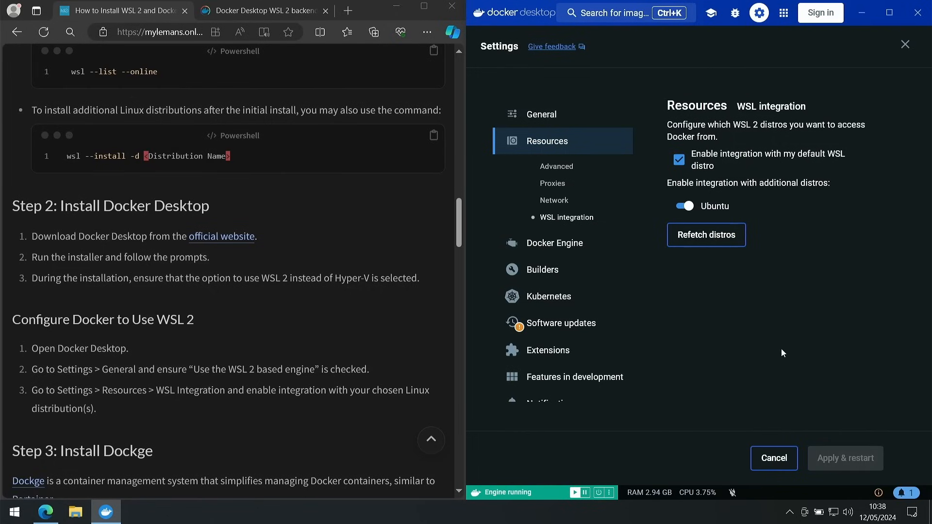
{"action": "scroll", "scroll_direction": "down", "scroll_amount": 3}
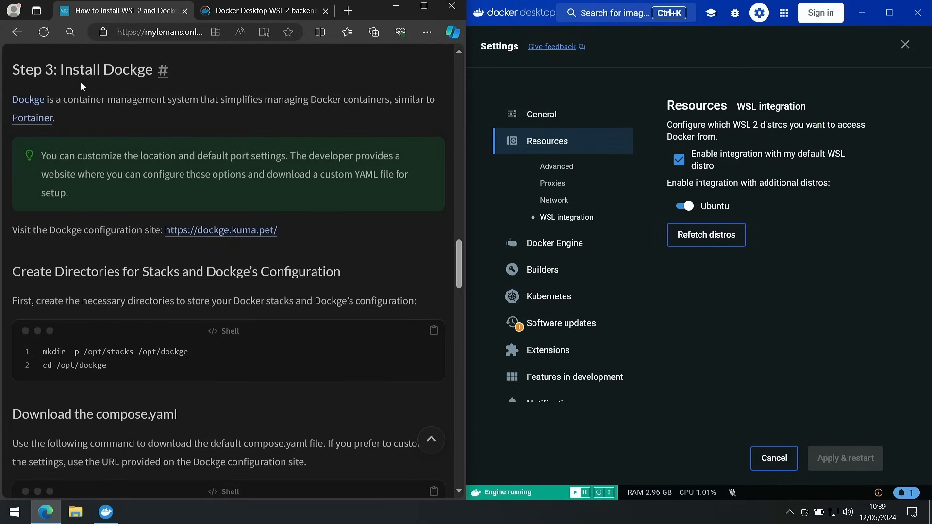
{"action": "mouse_move", "coordinate": [49, 94]}
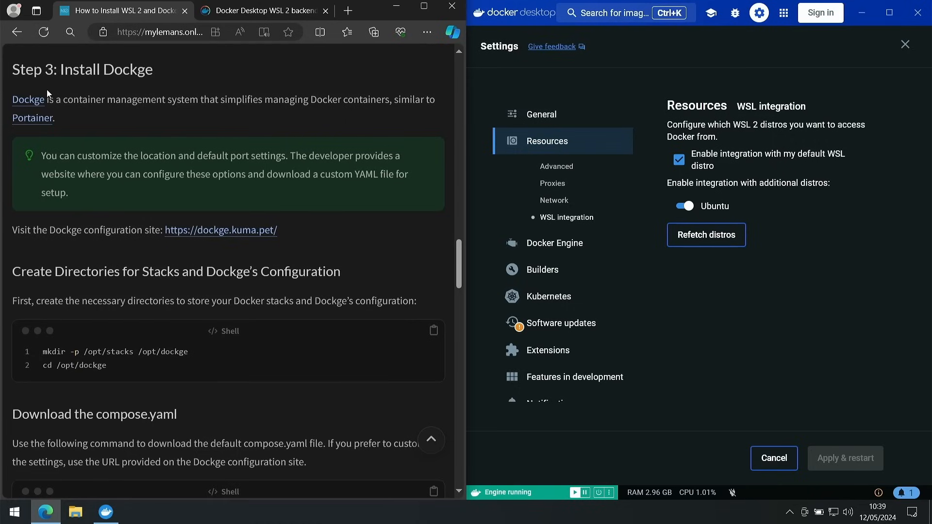
{"action": "mouse_move", "coordinate": [32, 117]}
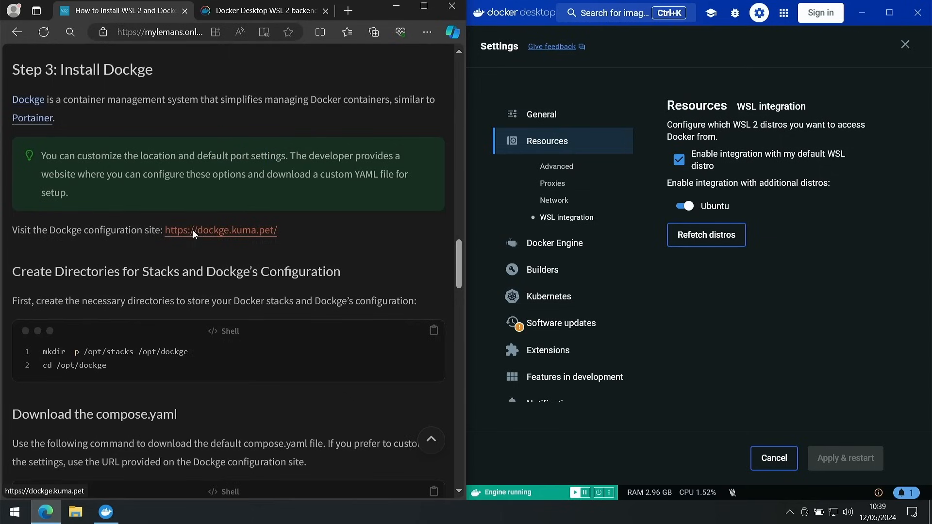
{"action": "left_click", "coordinate": [221, 230]}
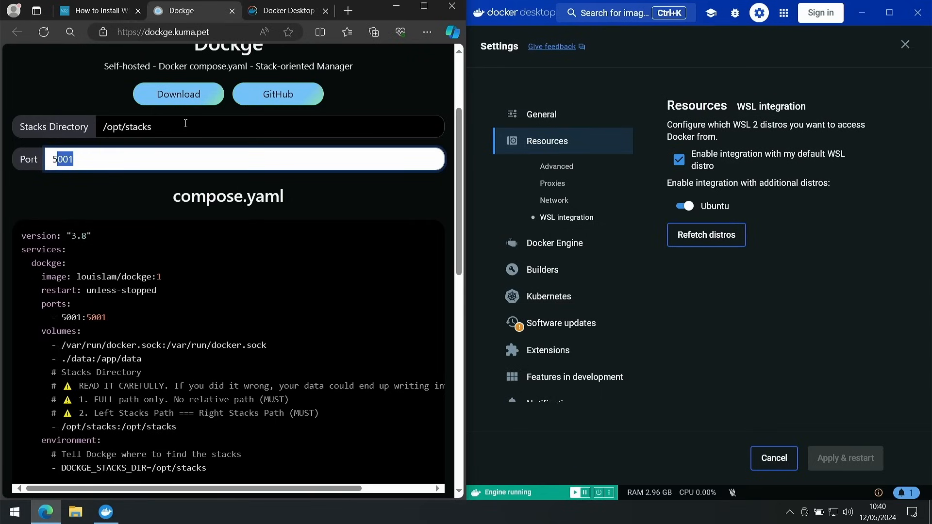
Set the Dockge port to 5002, then return to the guide and launch Ubuntu
{"action": "type", "text": "5002"}
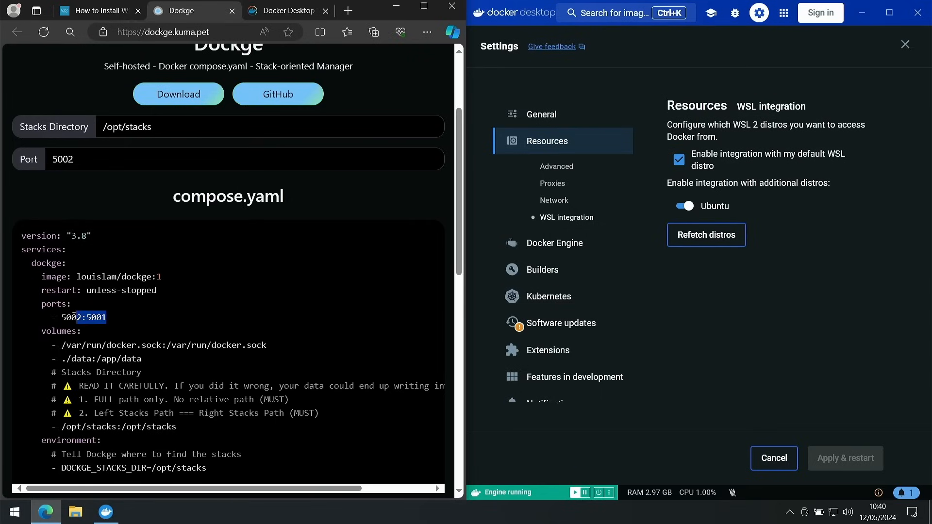
{"action": "scroll", "scroll_direction": "down", "scroll_amount": 3}
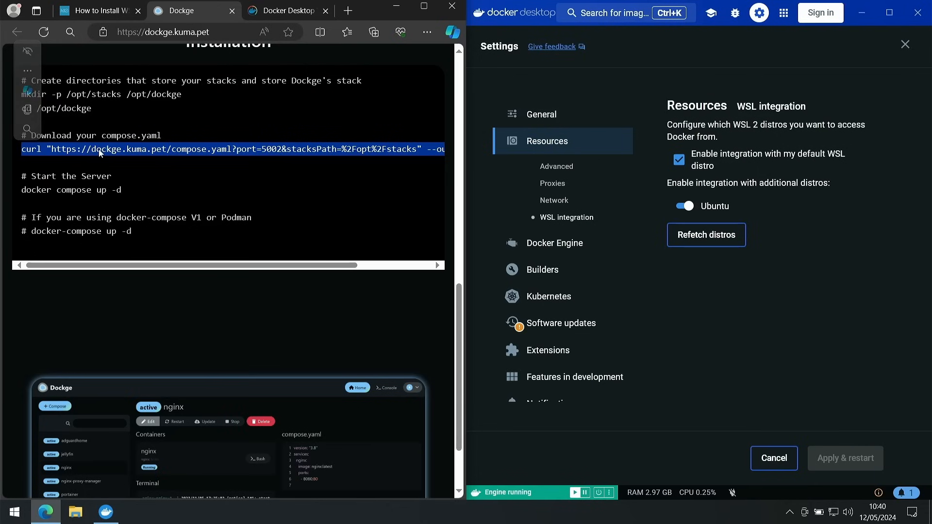
{"action": "left_click", "coordinate": [98, 10]}
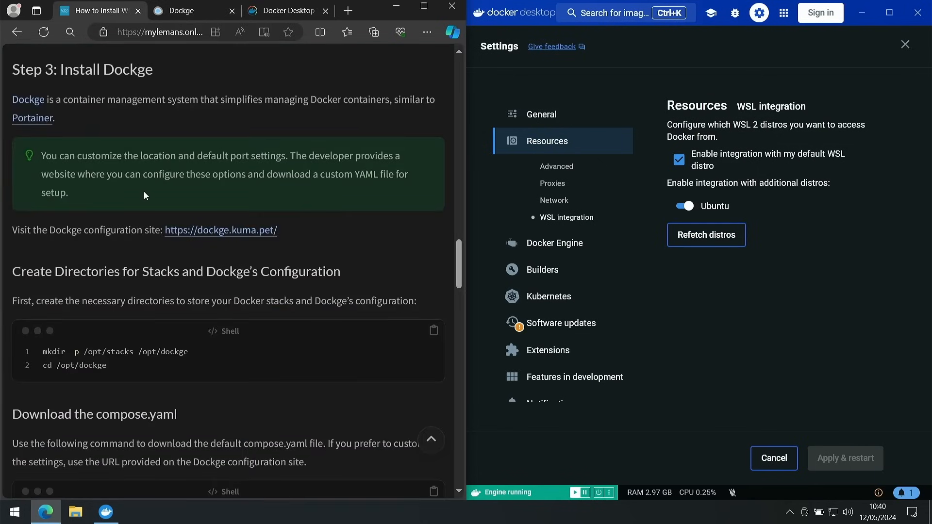
{"action": "scroll", "scroll_direction": "down", "scroll_amount": 3}
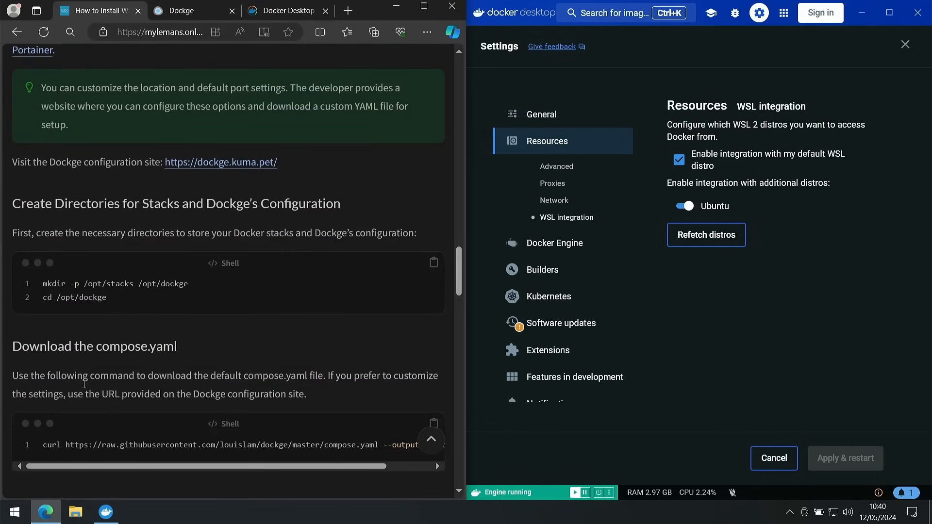
{"action": "left_click", "coordinate": [13, 511]}
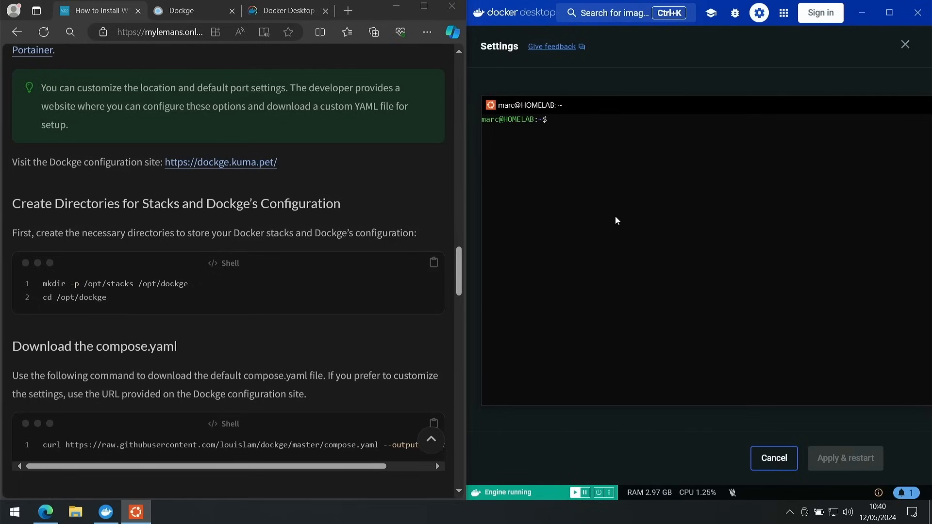
Create /opt/stacks and /opt/dockge with sudo mkdir -p and select the guide's cd command
{"action": "type", "text": "sudo"}
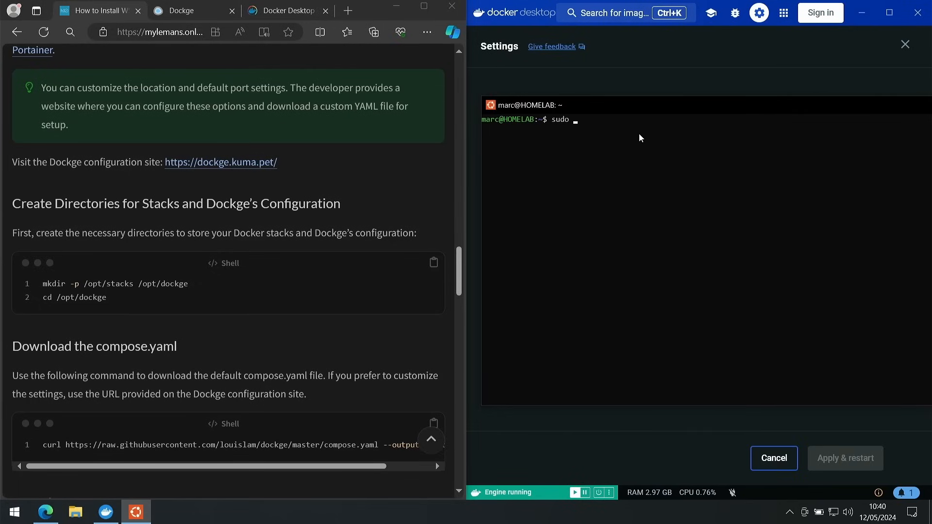
{"action": "type", "text": "mkdir -"}
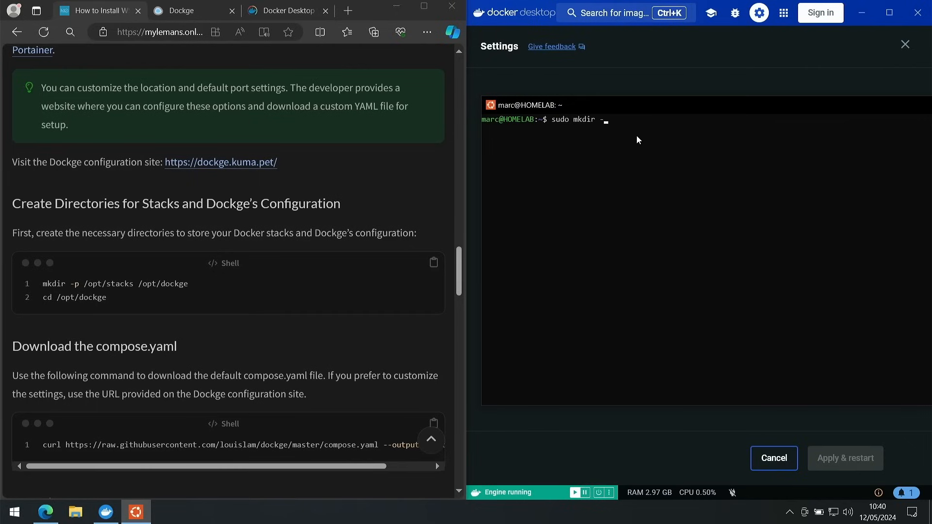
{"action": "key", "text": "ctrl+c"}
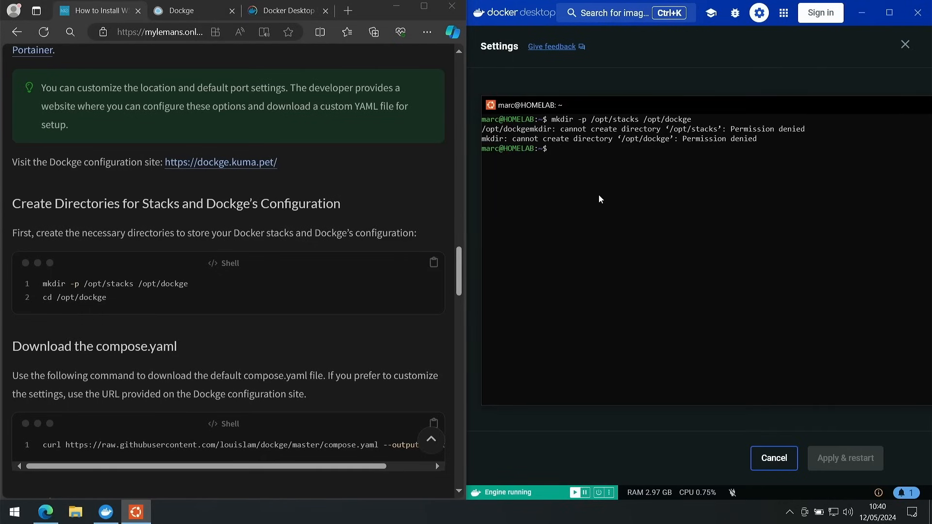
{"action": "type", "text": "mkdir -p /opt/stacks /opt/dockge"}
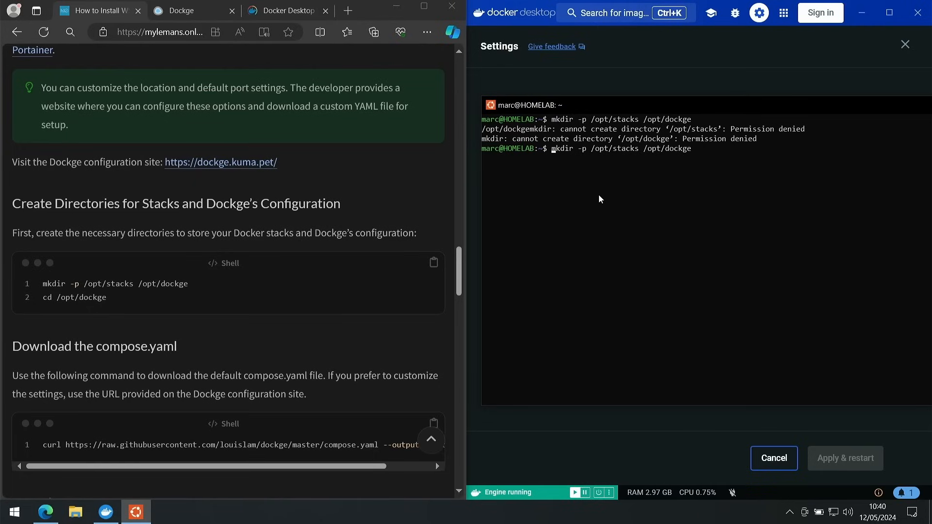
{"action": "type", "text": "sudo"}
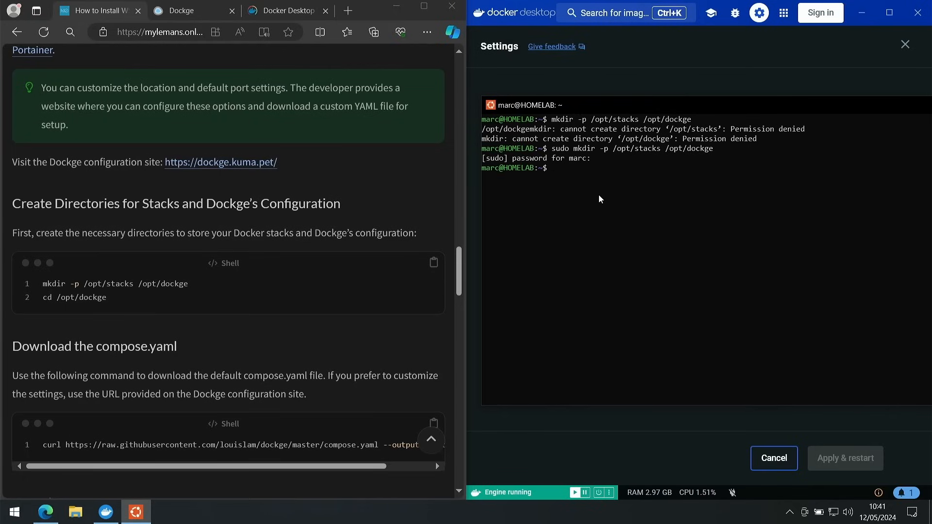
{"action": "double_click", "coordinate": [83, 297]}
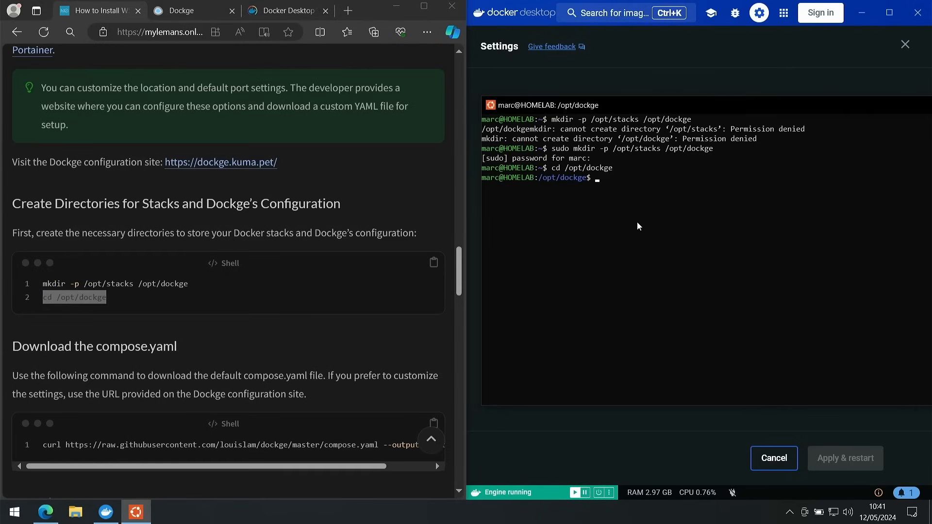
{"action": "scroll", "scroll_direction": "down", "scroll_amount": 3}
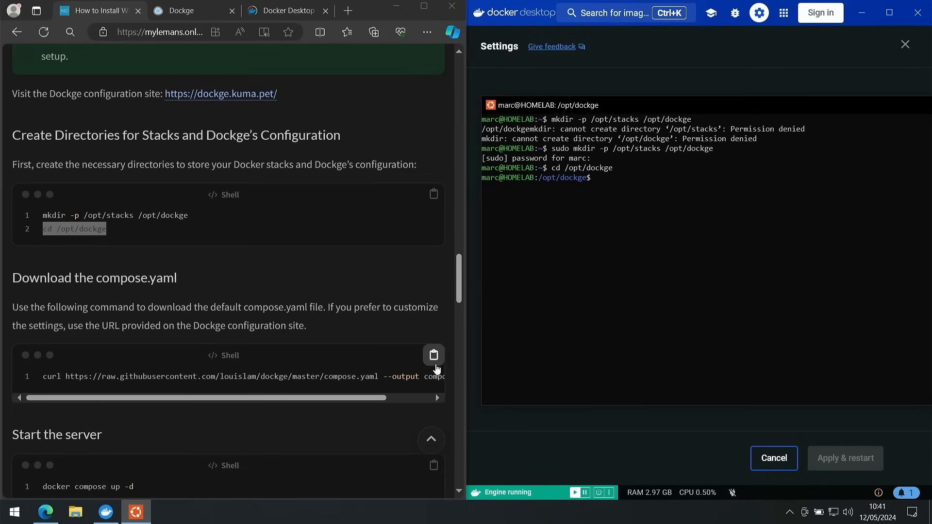
Download compose.yaml into /opt/dockge with sudo curl and enter docker compose up -d
{"action": "left_click", "coordinate": [434, 354]}
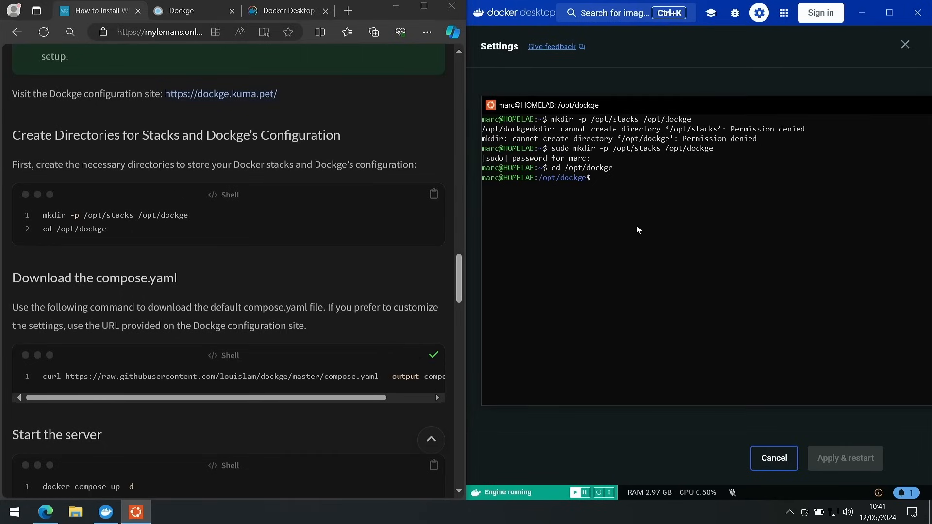
{"action": "type", "text": "sudo curl https://raw.githubusercontent.com/louislam/dockge/master/compose.yaml"}
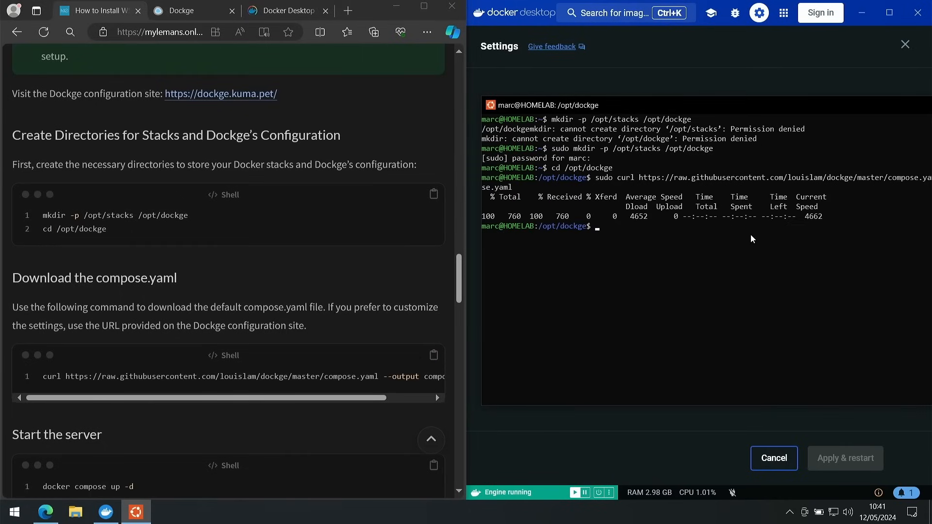
{"action": "scroll", "scroll_direction": "down", "scroll_amount": 3}
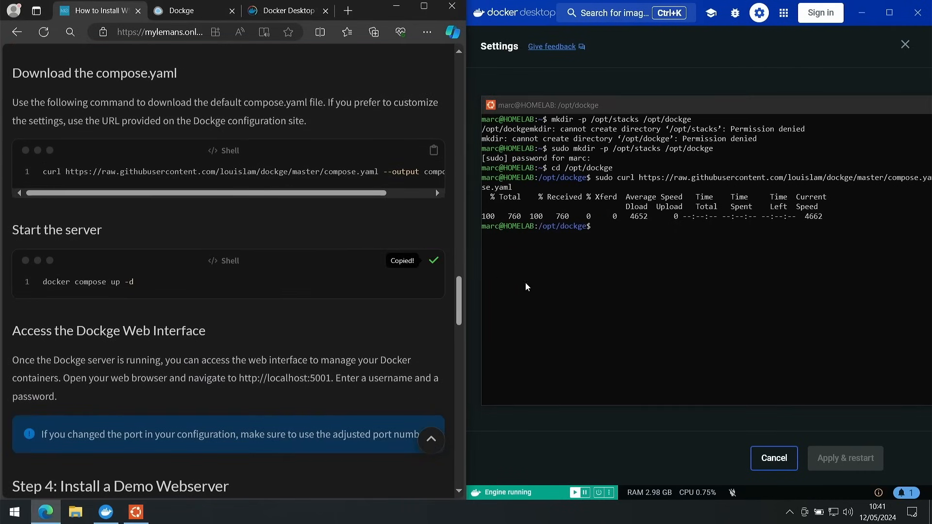
{"action": "type", "text": "docker compose up -d"}
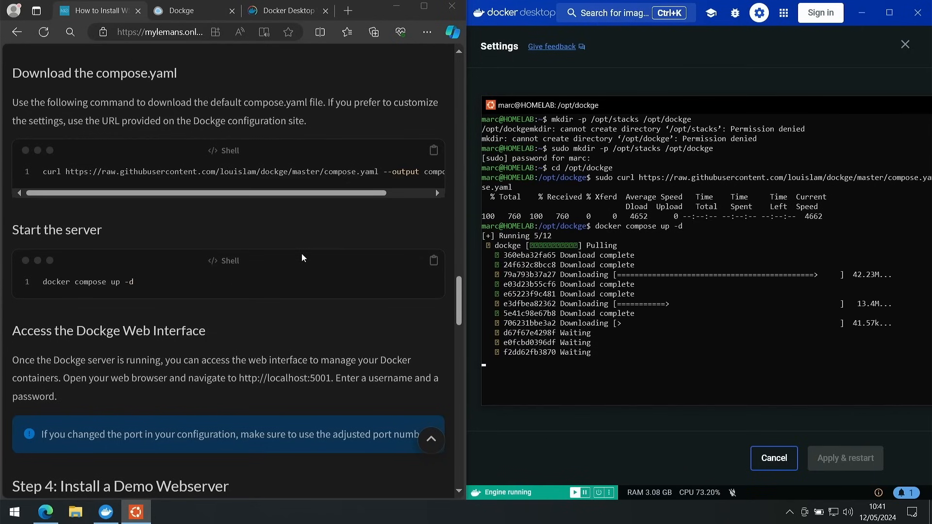
{"action": "mouse_move", "coordinate": [299, 254]}
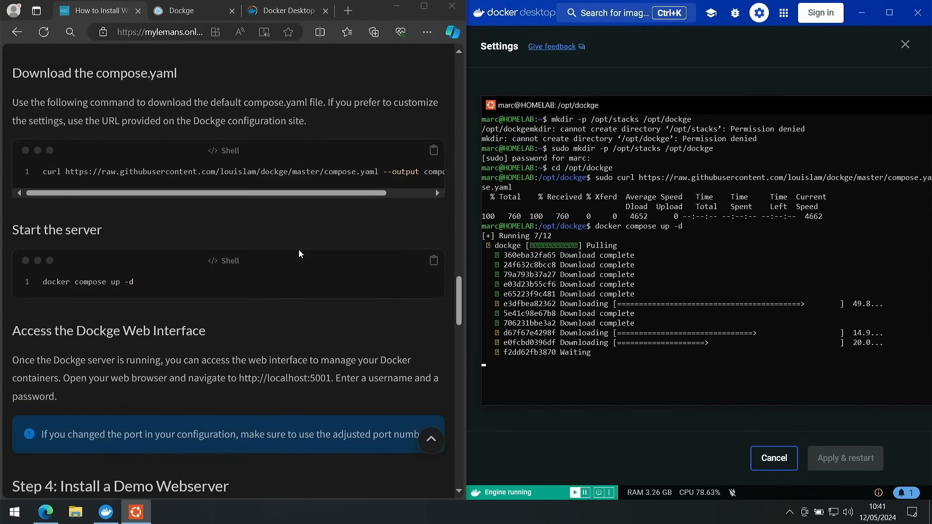
Scroll the terminal as docker compose pulls images and starts dockge-dockge-1
{"action": "scroll", "scroll_direction": "down", "scroll_amount": 3}
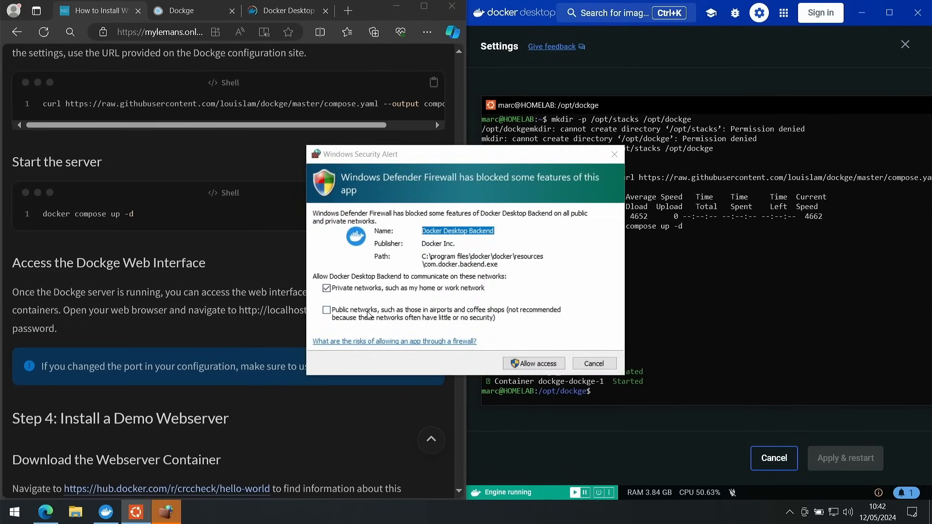
{"action": "left_click", "coordinate": [326, 309]}
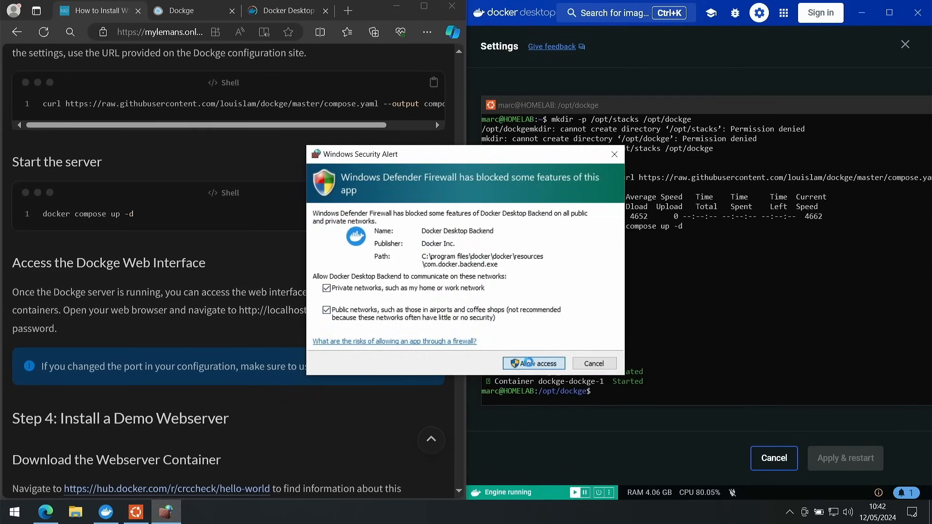
{"action": "mouse_move", "coordinate": [537, 347]}
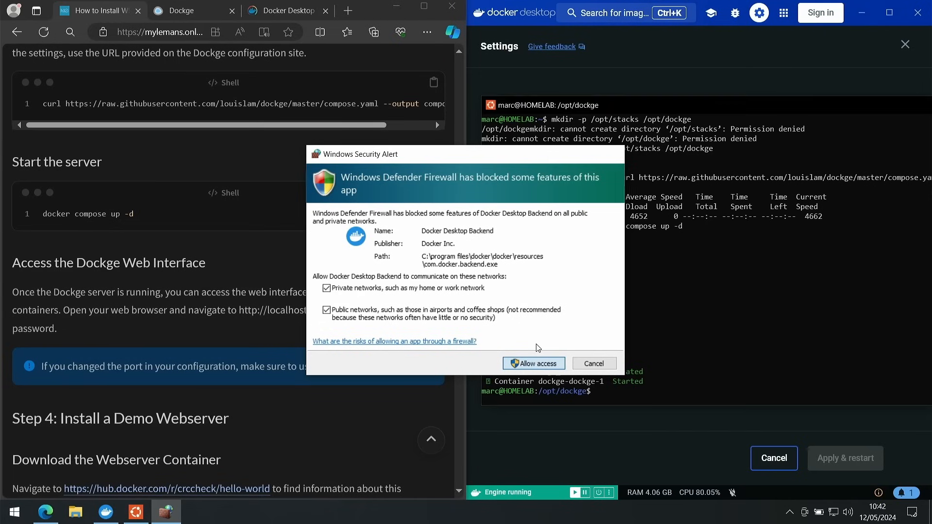
{"action": "left_click", "coordinate": [533, 363]}
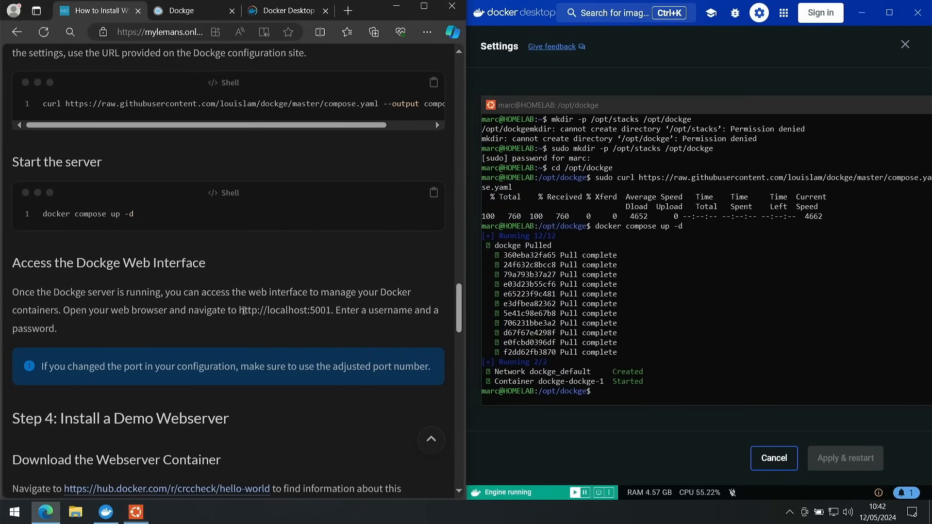
{"action": "right_click", "coordinate": [285, 309]}
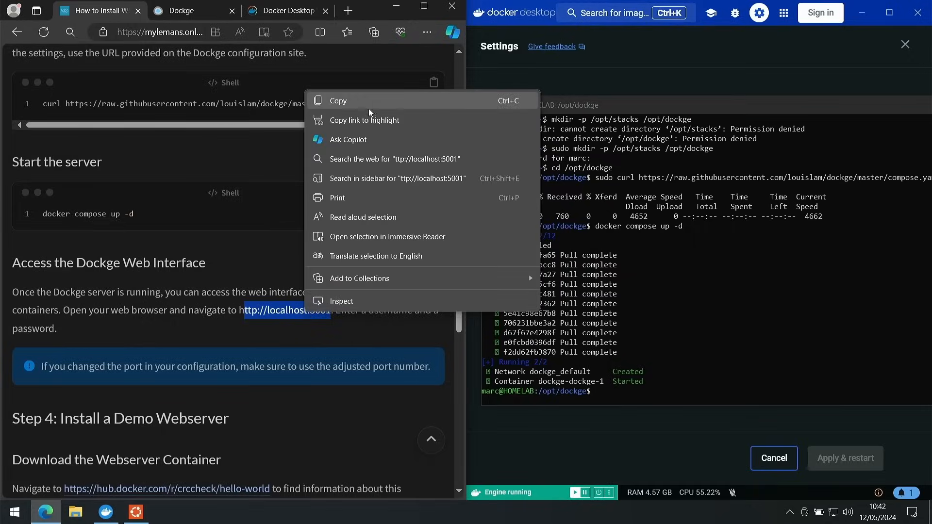
{"action": "left_click", "coordinate": [347, 10]}
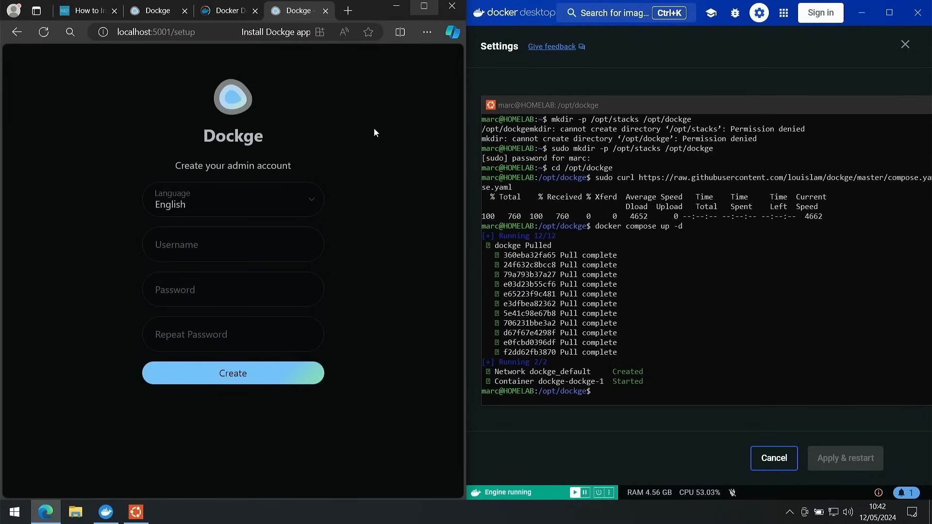
Create the Dockge admin account with username 'admin' and a repeated password
{"action": "left_click", "coordinate": [233, 243]}
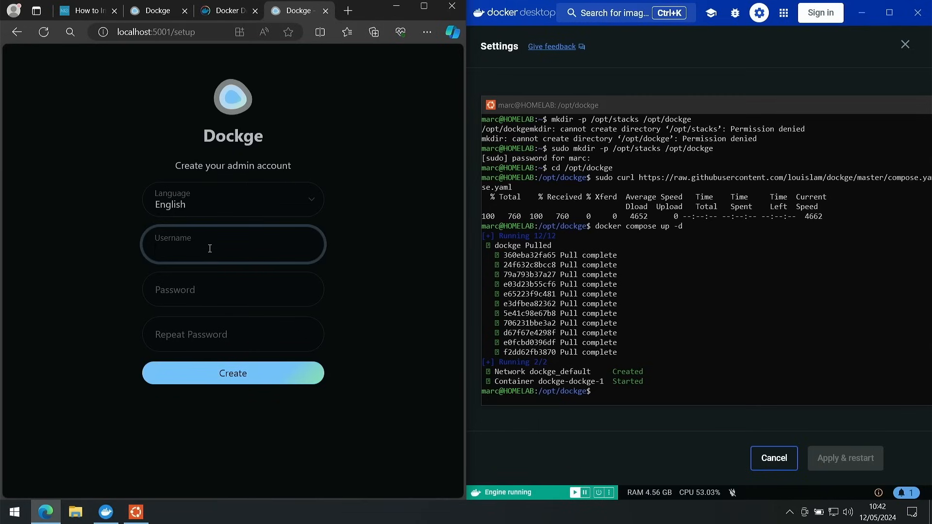
{"action": "left_click", "coordinate": [232, 244]}
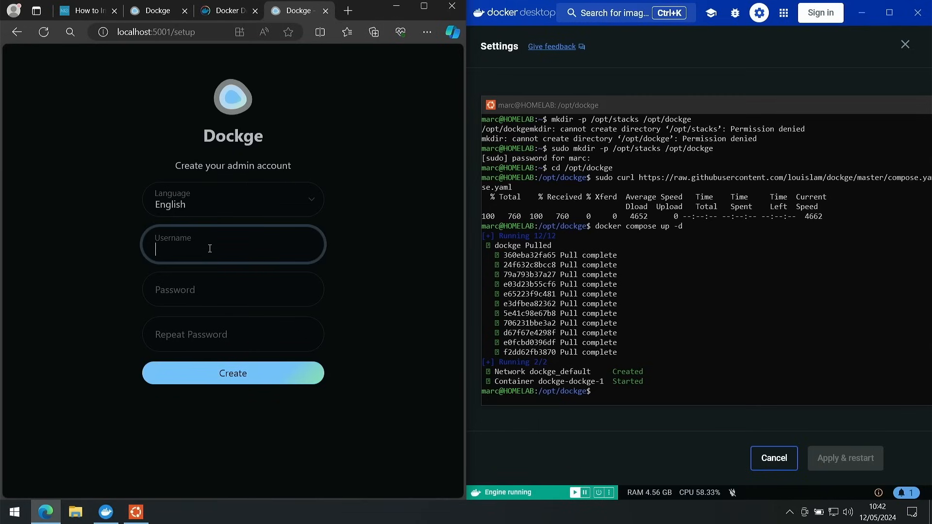
{"action": "type", "text": "admin"}
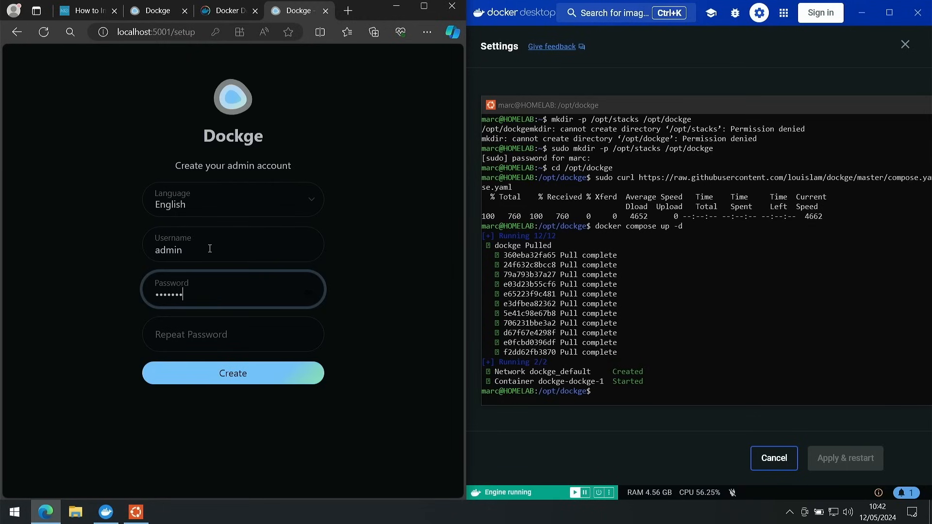
{"action": "type", "text": "•••"}
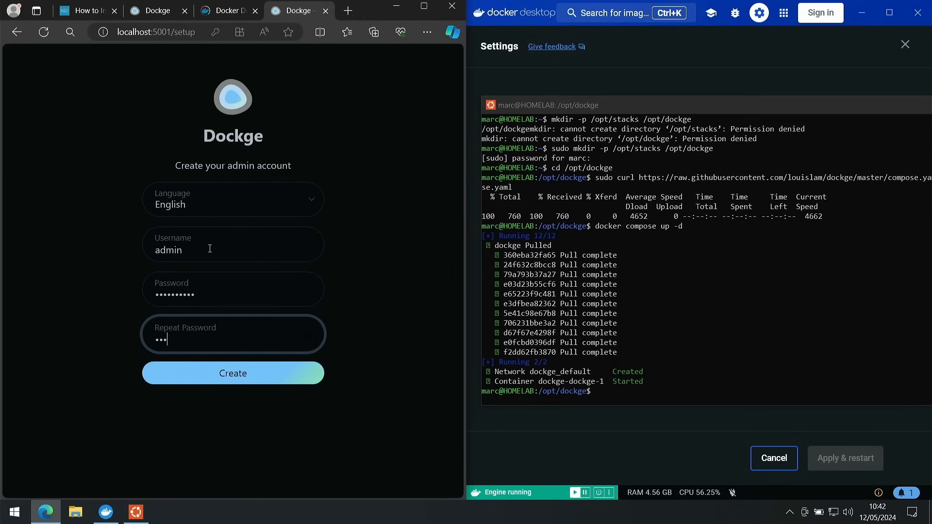
{"action": "type", "text": "password"}
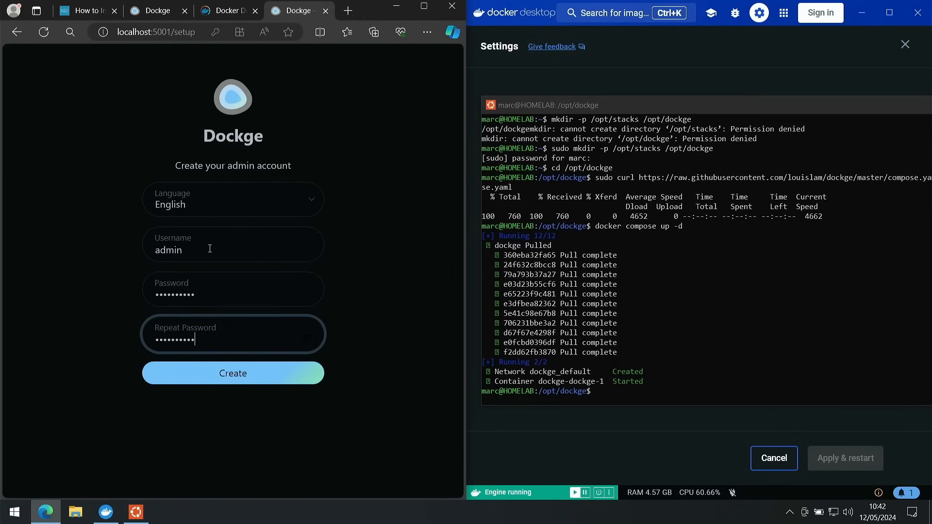
{"action": "left_click", "coordinate": [233, 373]}
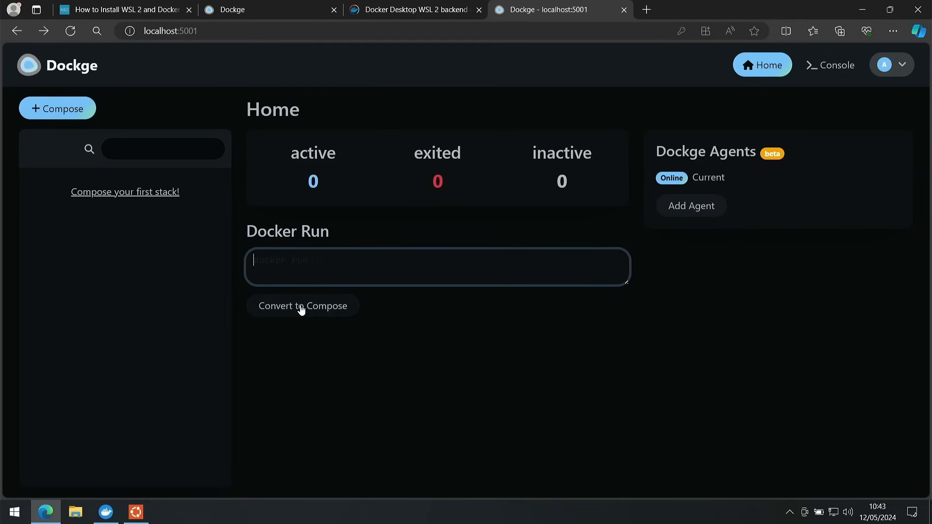
Open the crccheck/hello-world Docker Hub page from the guide in a new tab and find its docker run command
{"action": "left_click", "coordinate": [122, 10]}
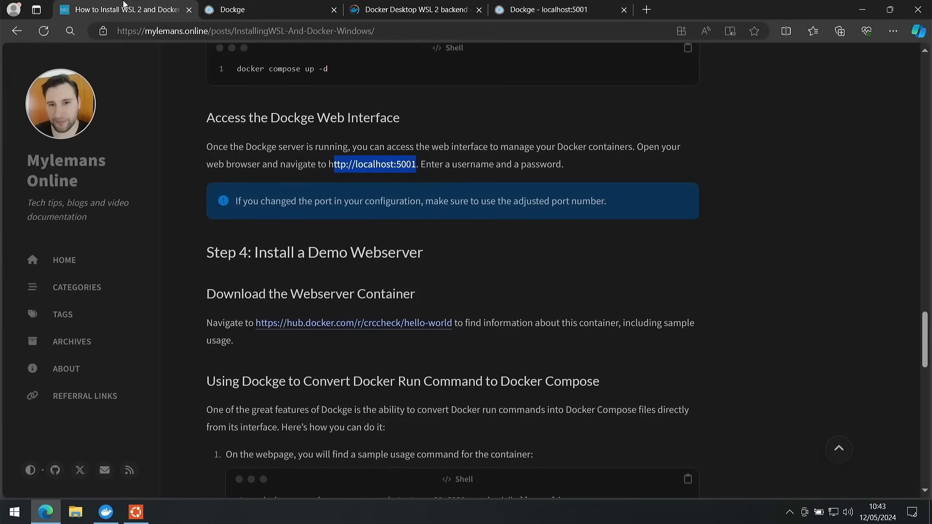
{"action": "scroll", "scroll_direction": "down", "scroll_amount": 3}
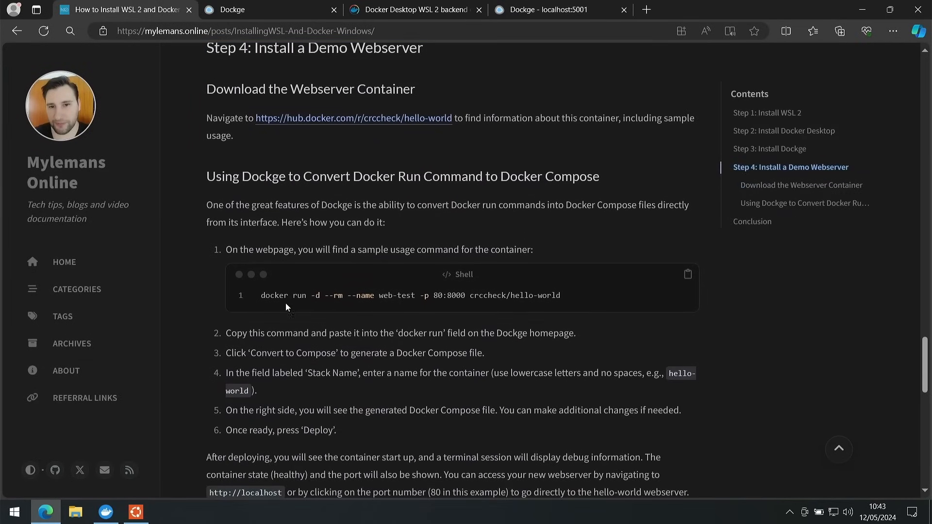
{"action": "right_click", "coordinate": [352, 185]}
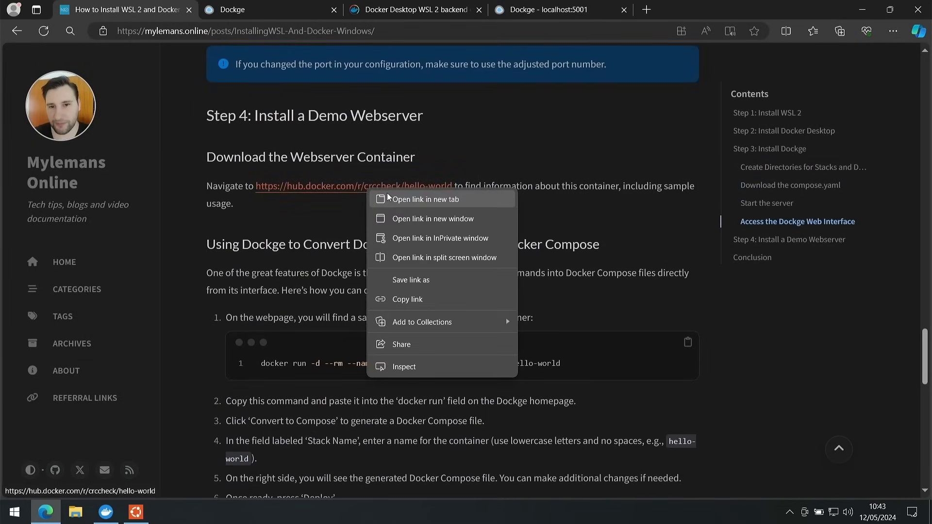
{"action": "left_click", "coordinate": [426, 199]}
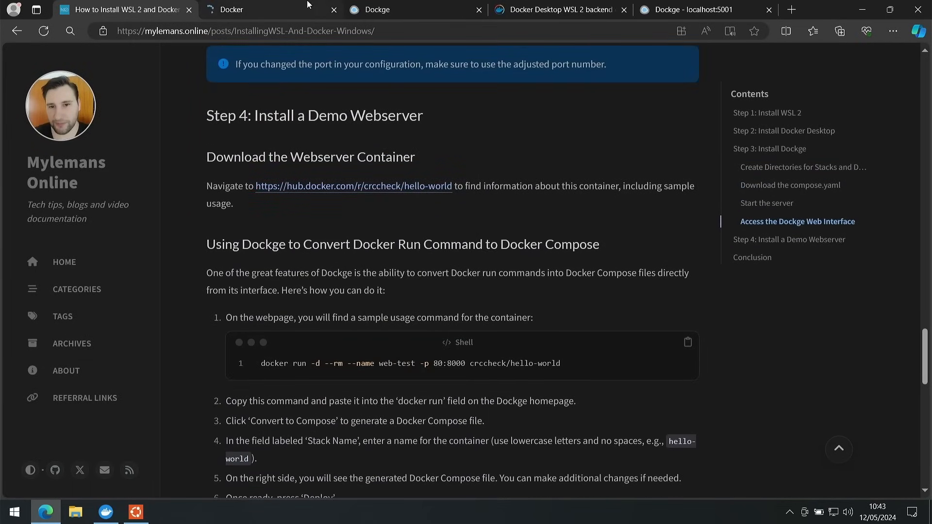
{"action": "left_click", "coordinate": [353, 186]}
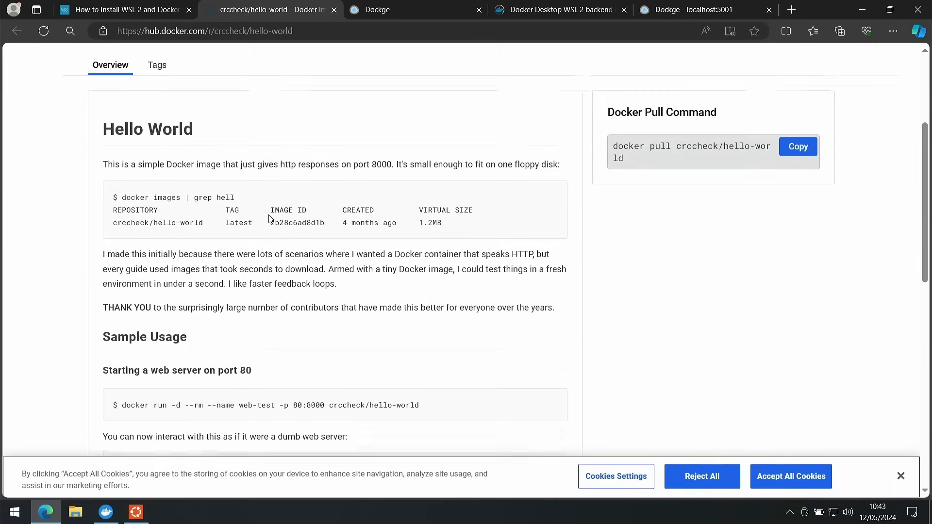
{"action": "scroll", "scroll_direction": "down", "scroll_amount": 3}
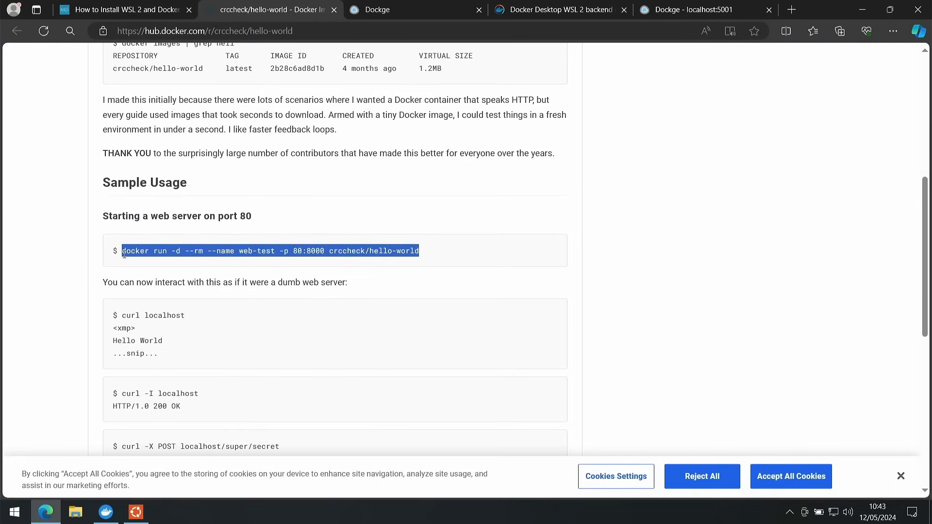
{"action": "scroll", "scroll_direction": "down", "scroll_amount": 3}
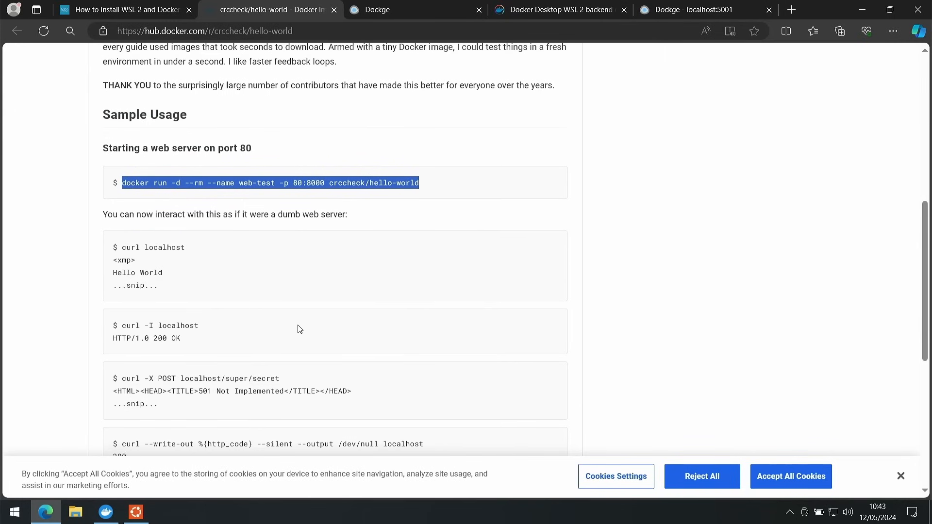
{"action": "mouse_move", "coordinate": [184, 179]}
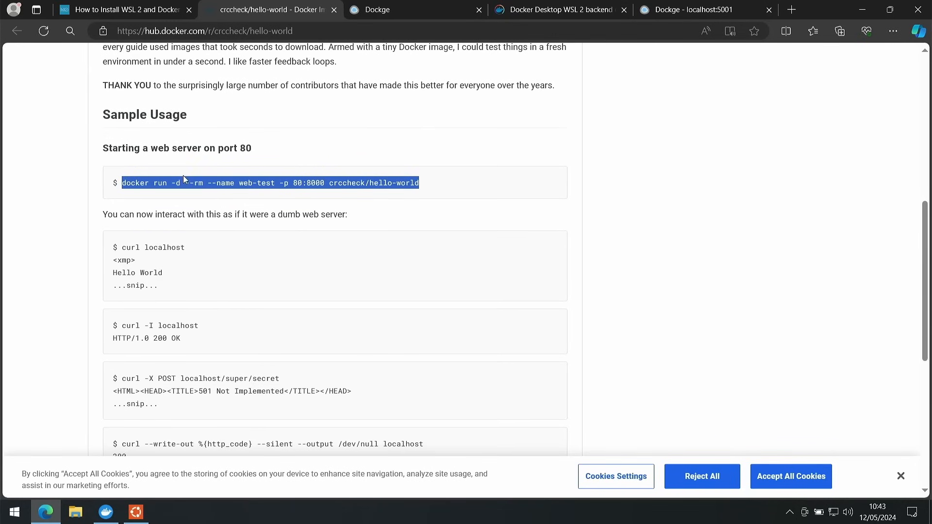
{"action": "left_click", "coordinate": [397, 9]}
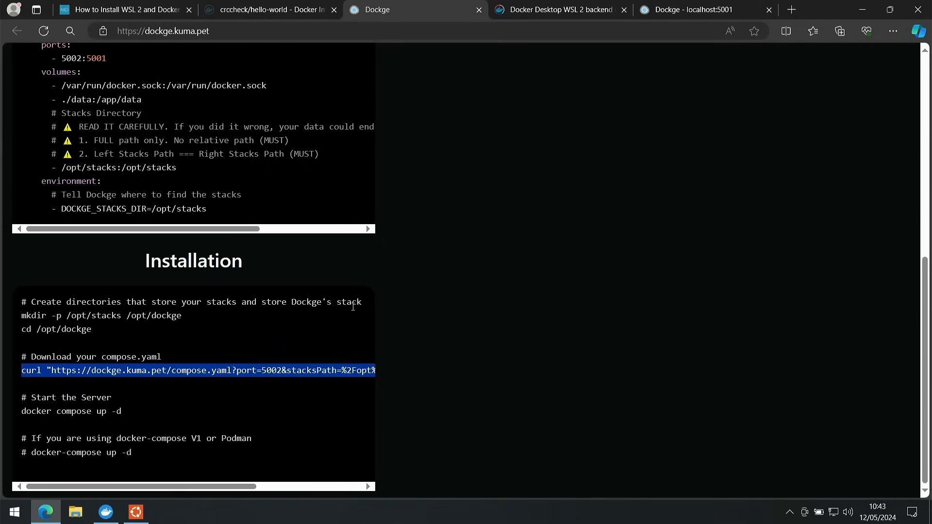
Paste 'docker run -d --rm --name web-test -p 80:8000 crccheck/hello-world' into Dockge and convert it to compose
{"action": "left_click", "coordinate": [689, 10]}
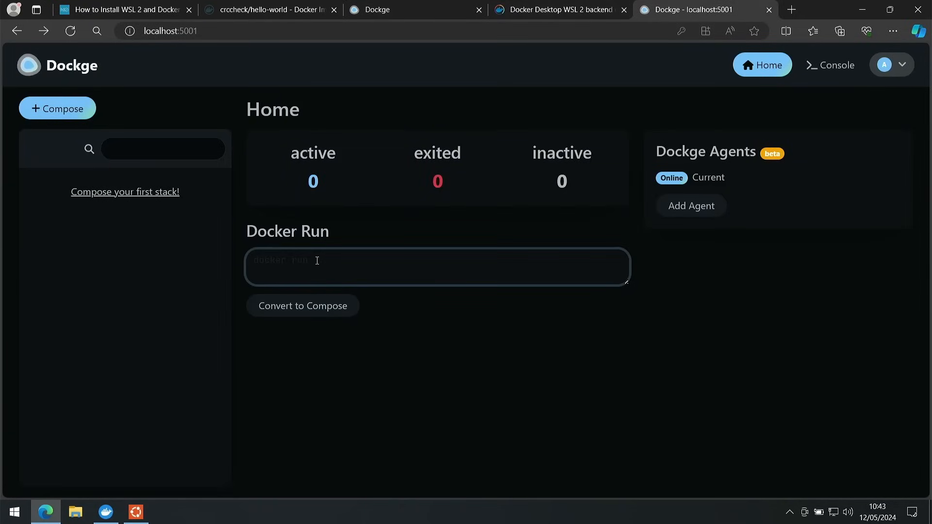
{"action": "type", "text": "docker run -d --rm --name web-test -p 80:8000 crccheck/hello-world"}
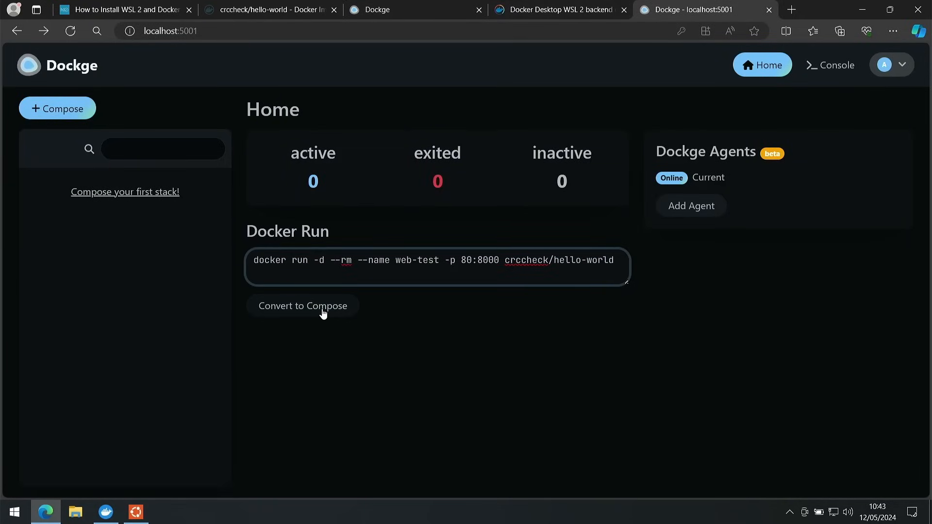
{"action": "left_click", "coordinate": [302, 305]}
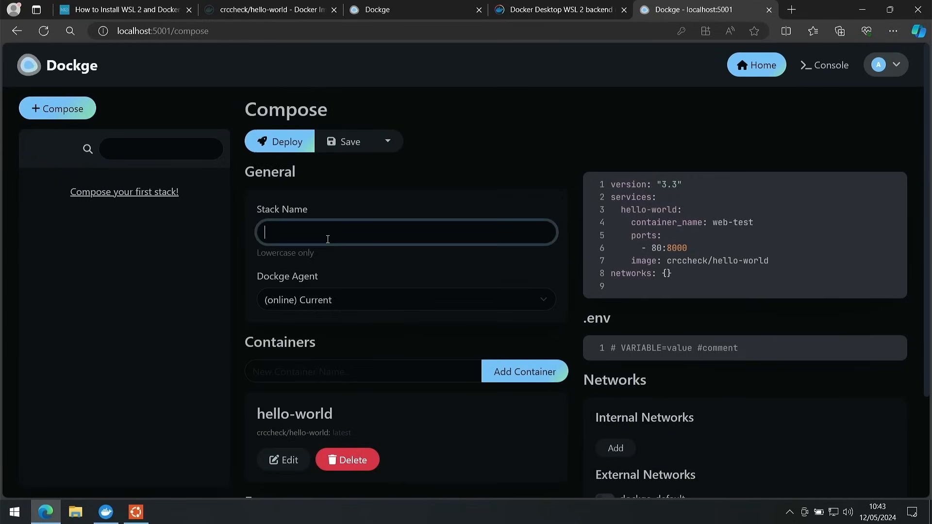
Name the stack hello-world and fix the port mapping to 80:8000
{"action": "type", "text": "Hel"}
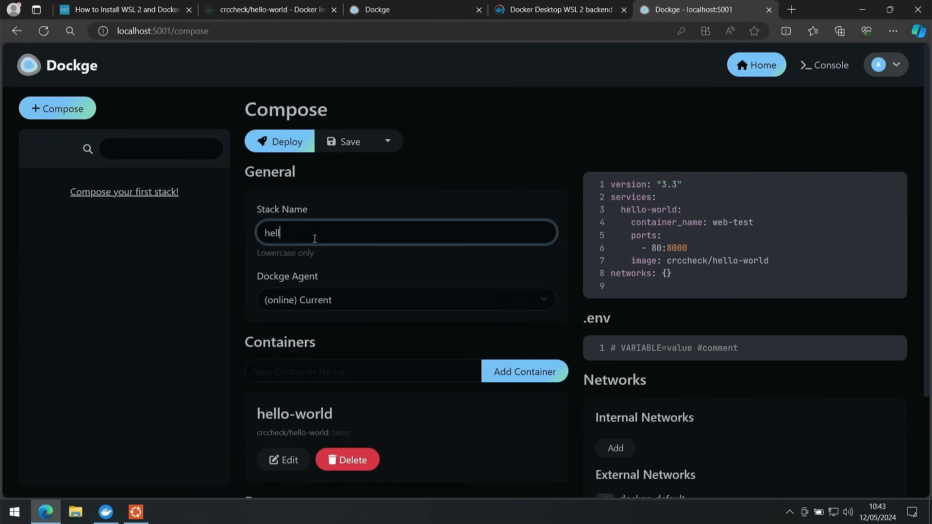
{"action": "type", "text": "lo-wor"}
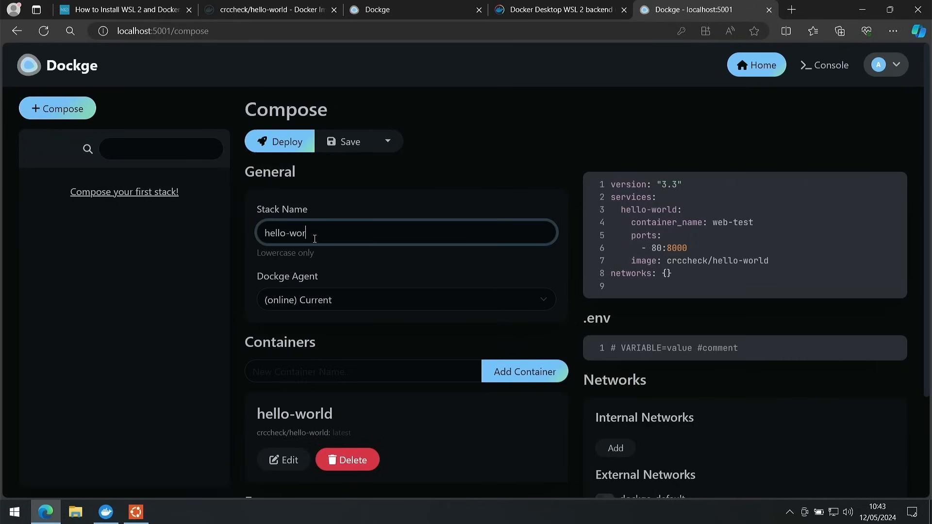
{"action": "type", "text": "ld"}
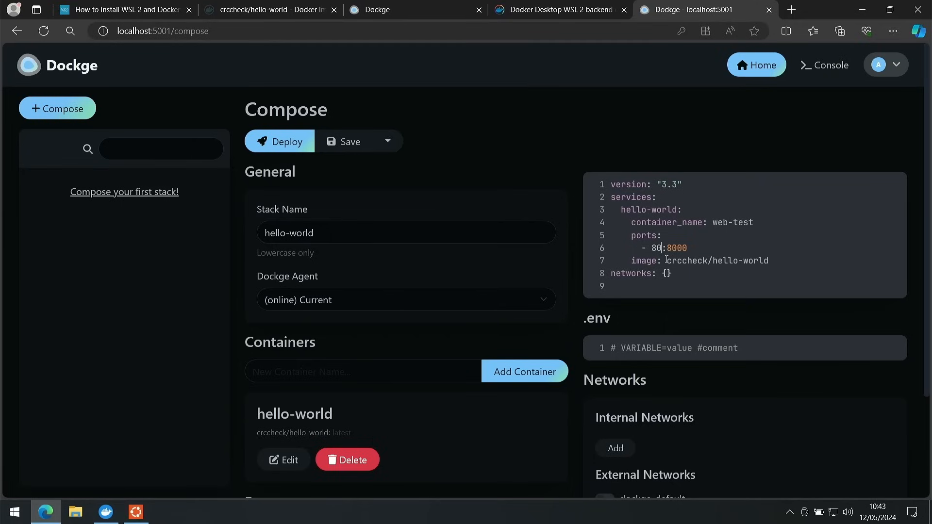
{"action": "key", "text": "Backspace"}
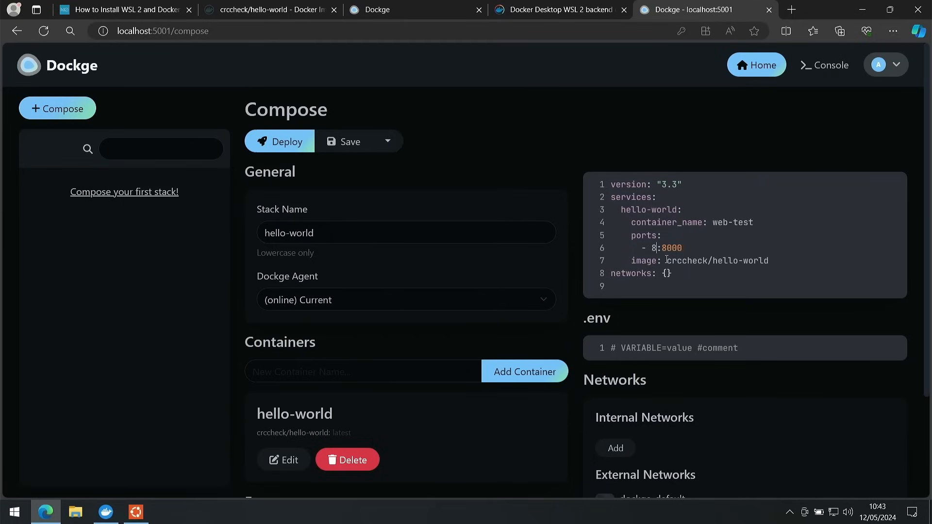
{"action": "type", "text": "0"}
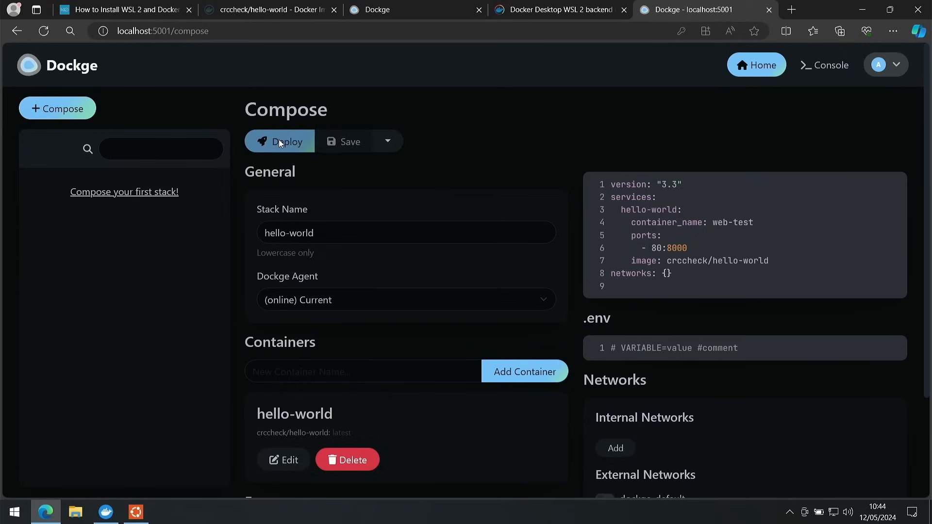
Deploy the hello-world stack and open its port 80 page at localhost
{"action": "left_click", "coordinate": [280, 141]}
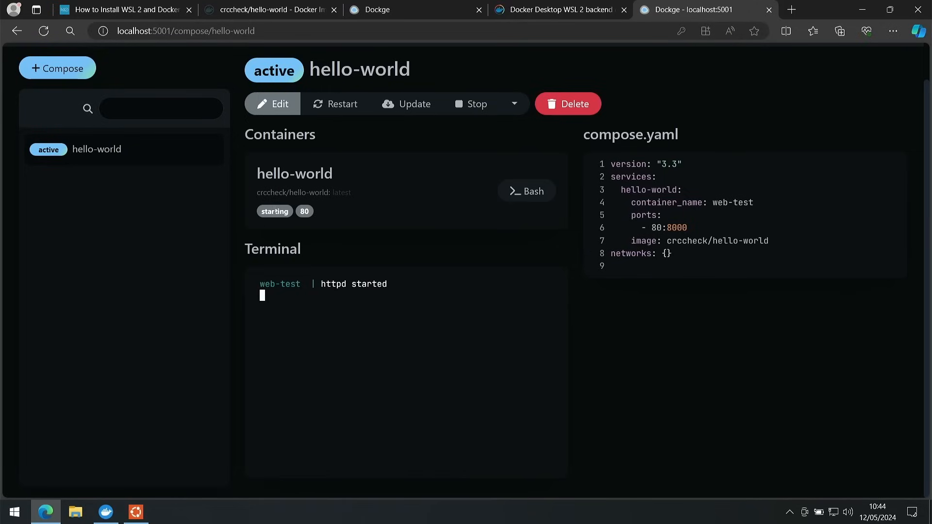
{"action": "mouse_move", "coordinate": [281, 232]}
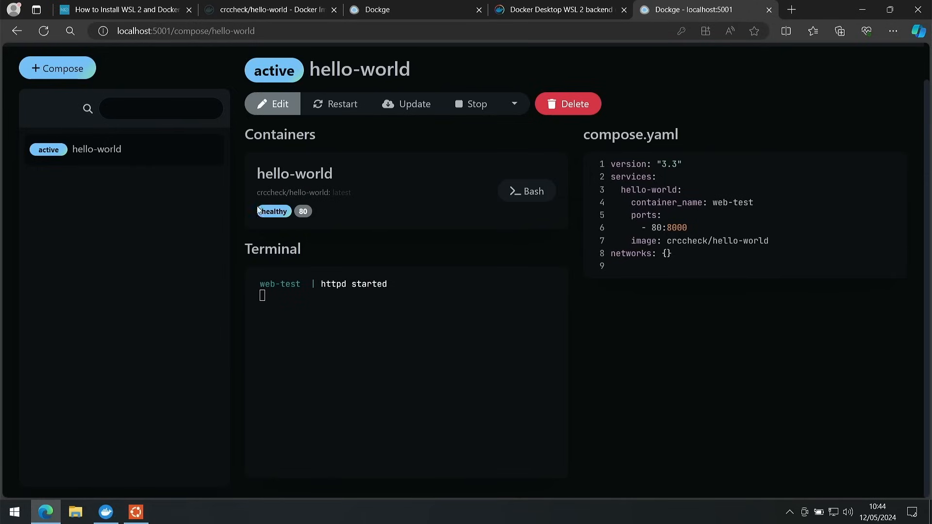
{"action": "mouse_move", "coordinate": [300, 222]}
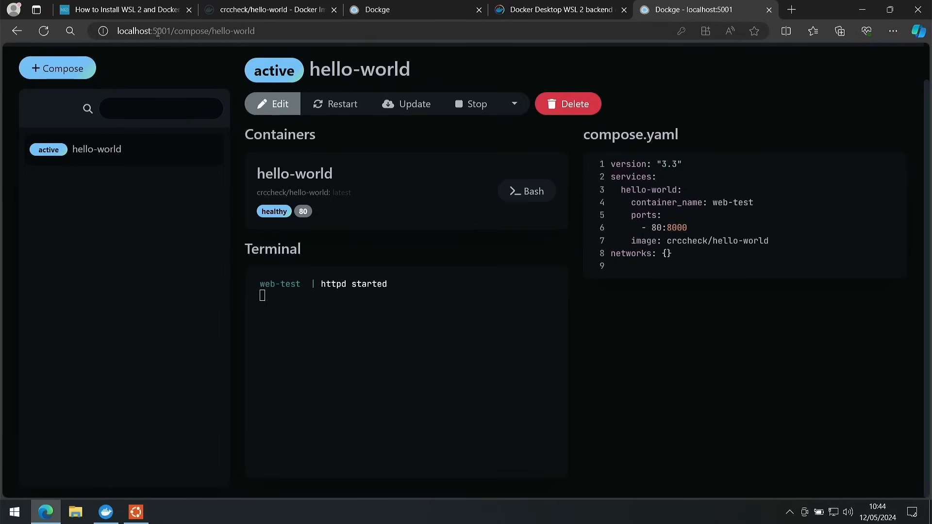
{"action": "mouse_move", "coordinate": [303, 212]}
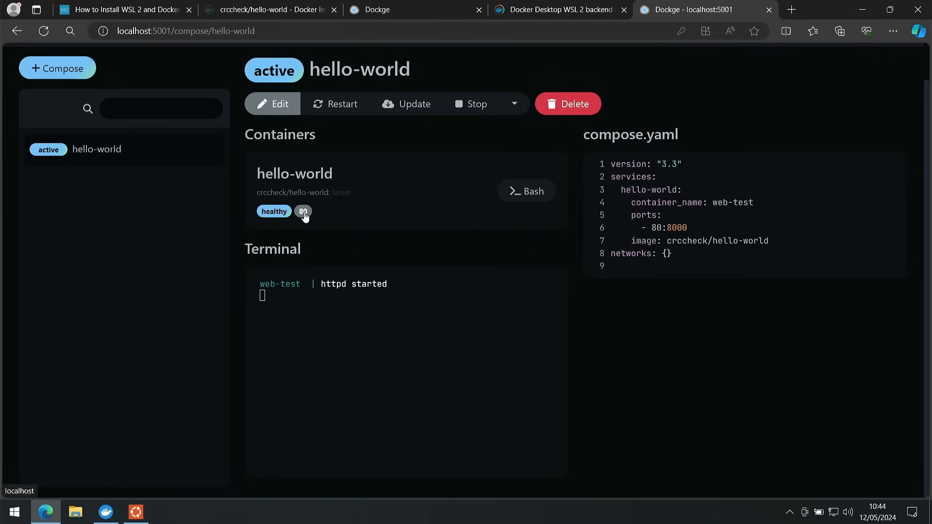
{"action": "left_click", "coordinate": [302, 211]}
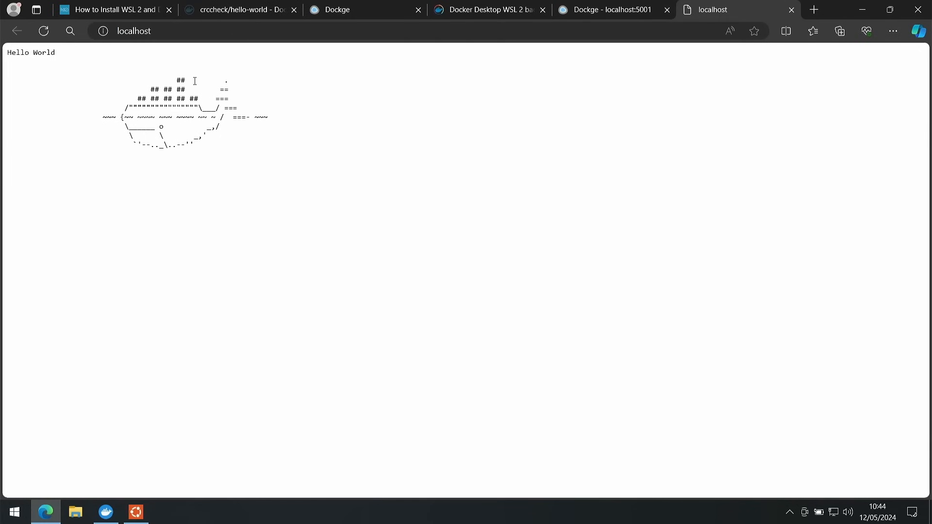